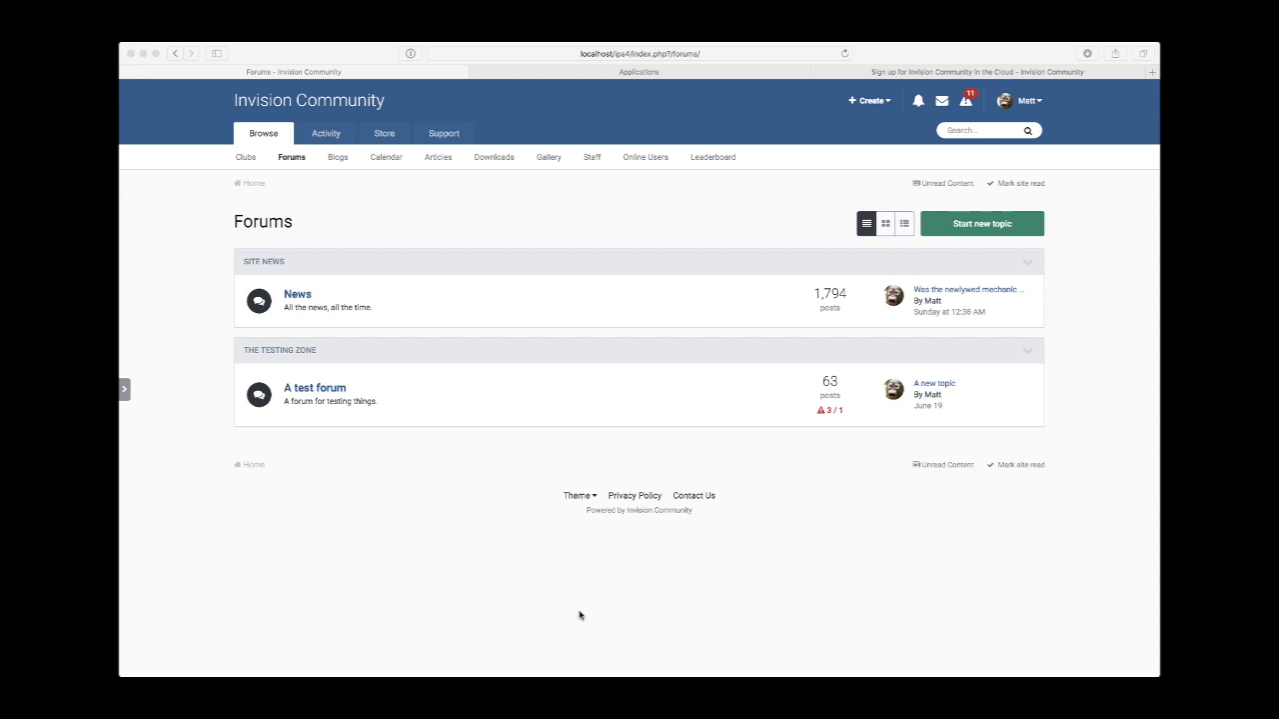
{"action": "mouse_move", "coordinate": [537, 487]}
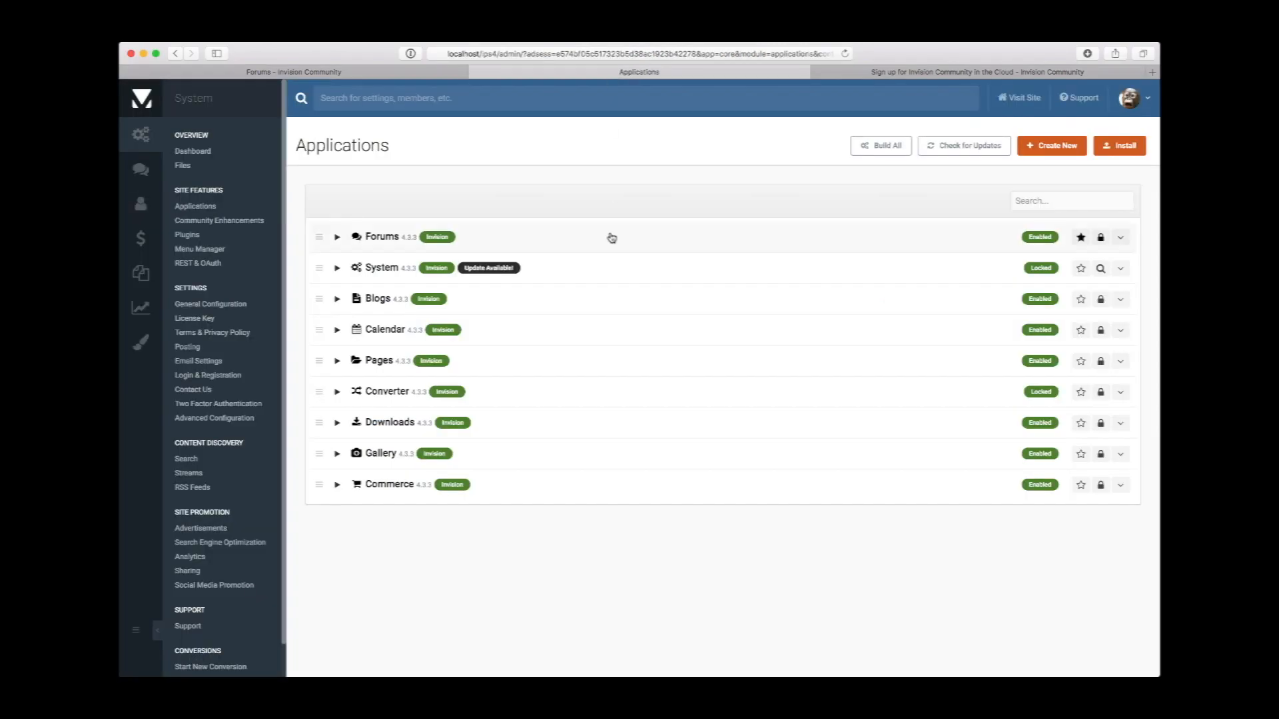
{"action": "mouse_move", "coordinate": [867, 336]}
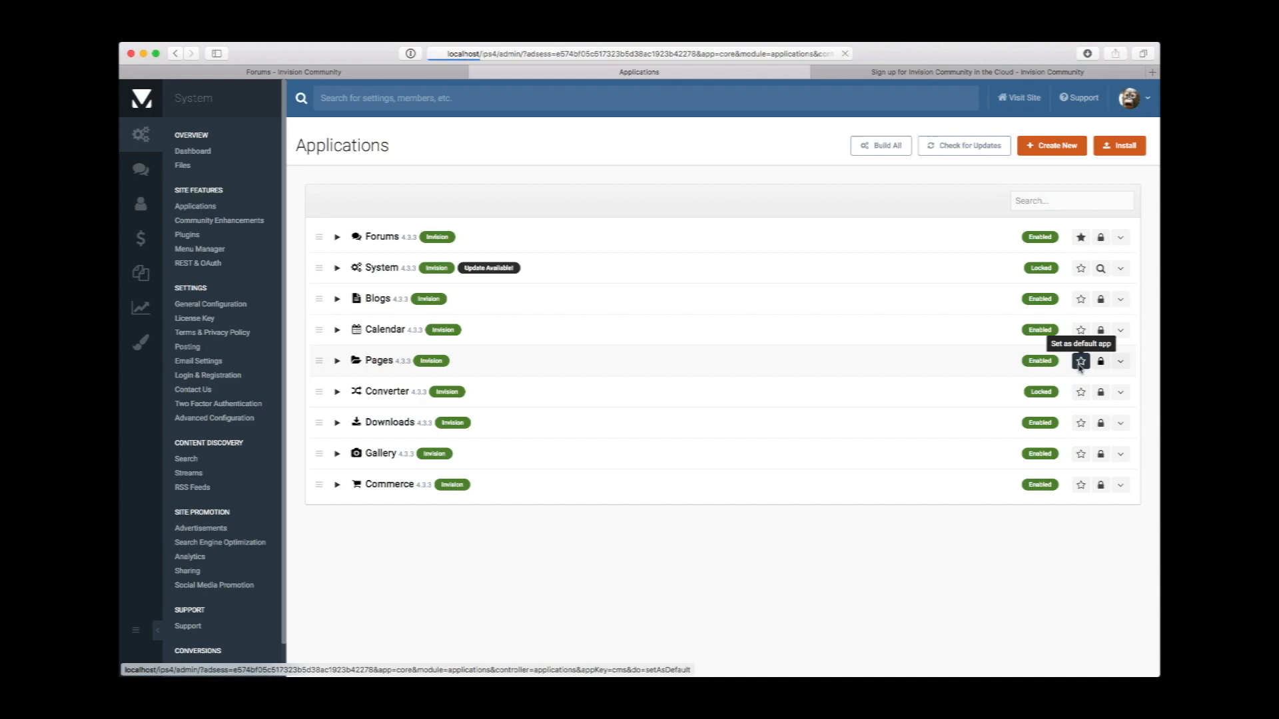
- Make Pages the default application instead of Forums in the ACP Applications list
{"action": "left_click", "coordinate": [1080, 361]}
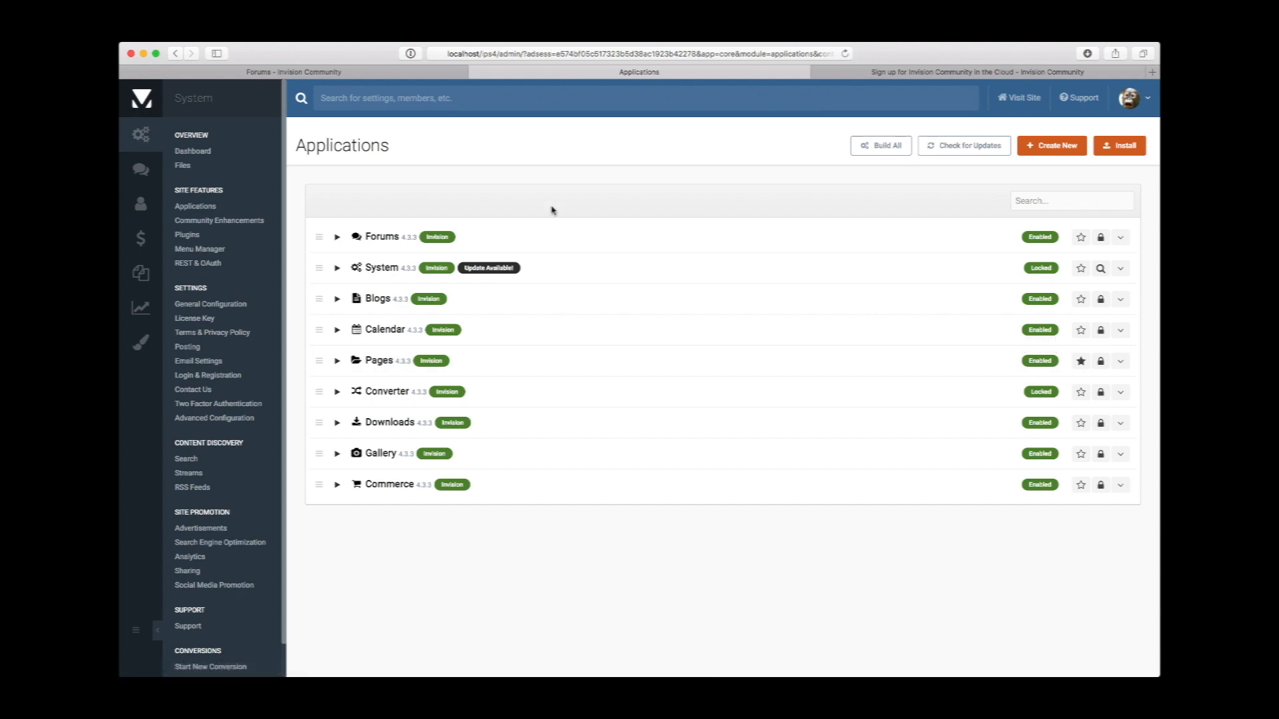
{"action": "mouse_move", "coordinate": [670, 366]}
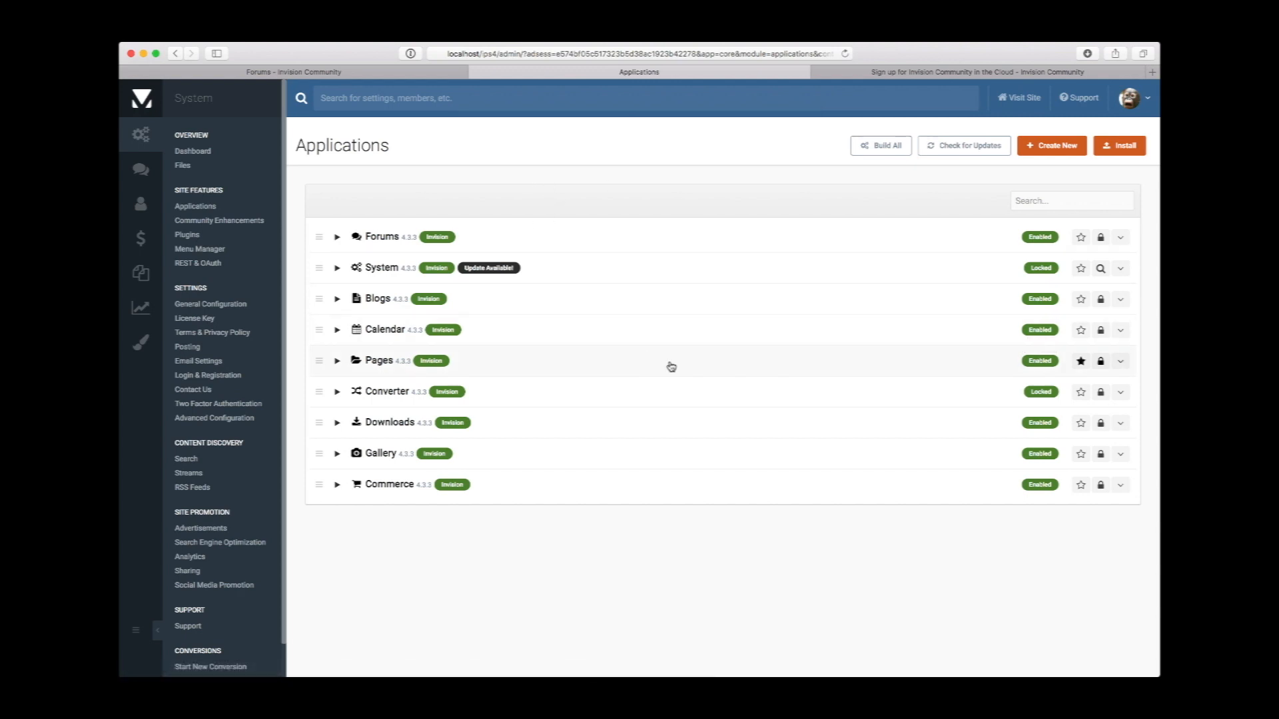
- Start a new page in Pages > Pages using the drag-and-drop Page Builder editor
{"action": "left_click", "coordinate": [140, 273]}
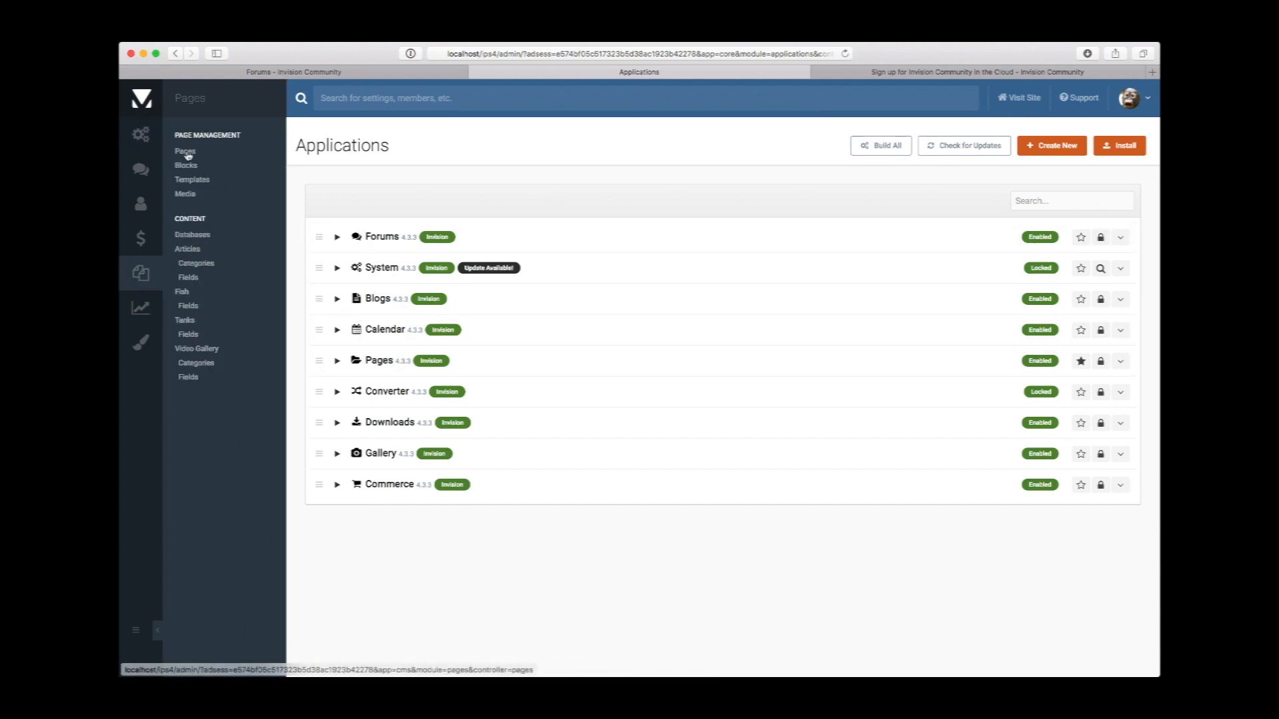
{"action": "left_click", "coordinate": [186, 150]}
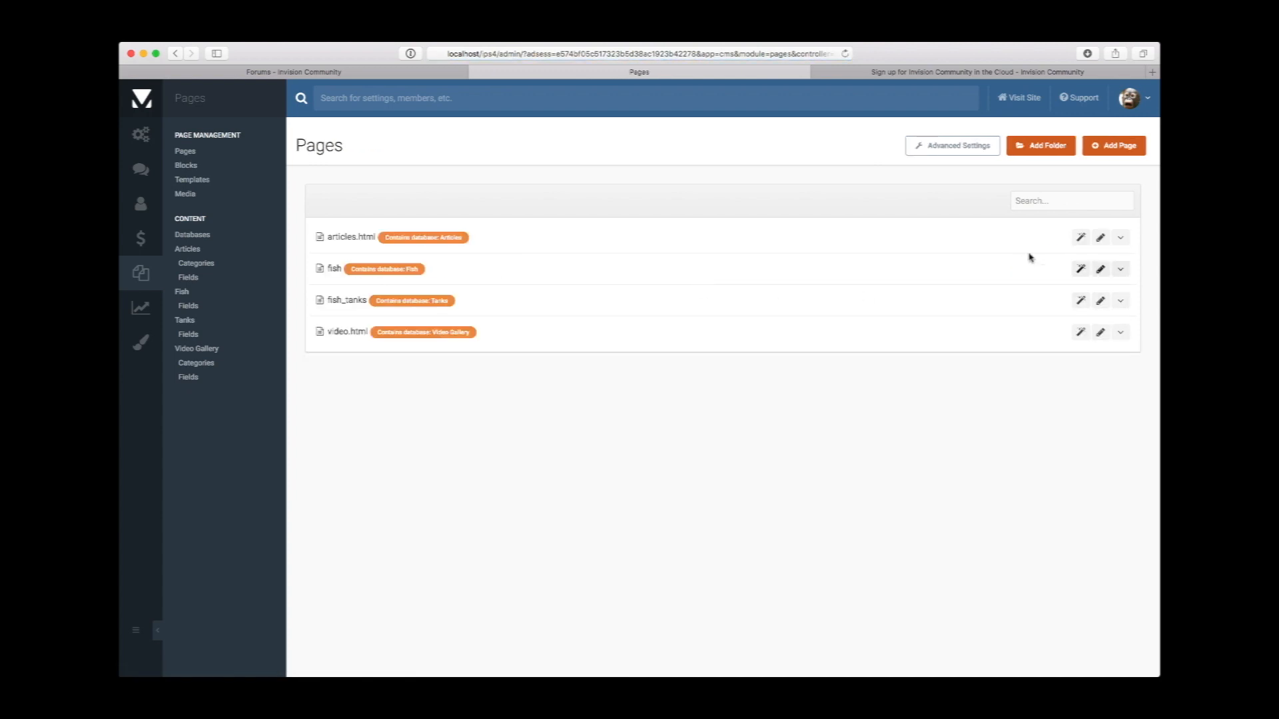
{"action": "left_click", "coordinate": [1113, 145]}
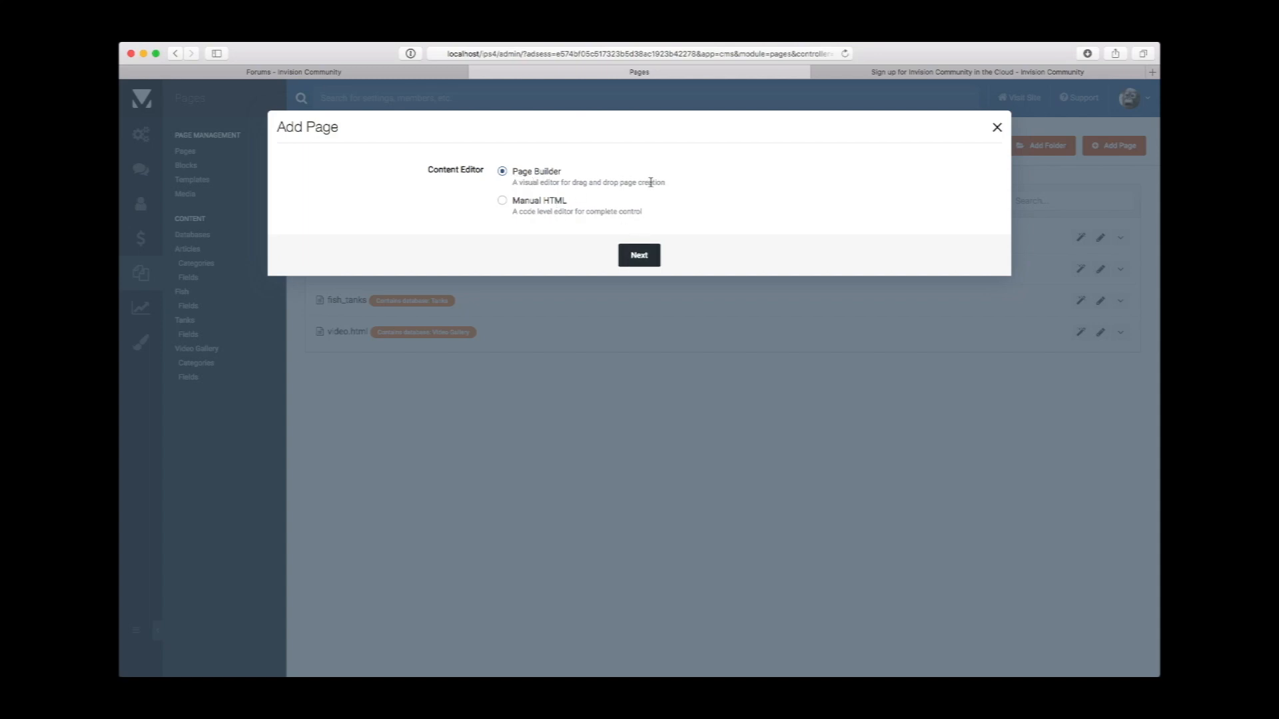
{"action": "left_click", "coordinate": [638, 254]}
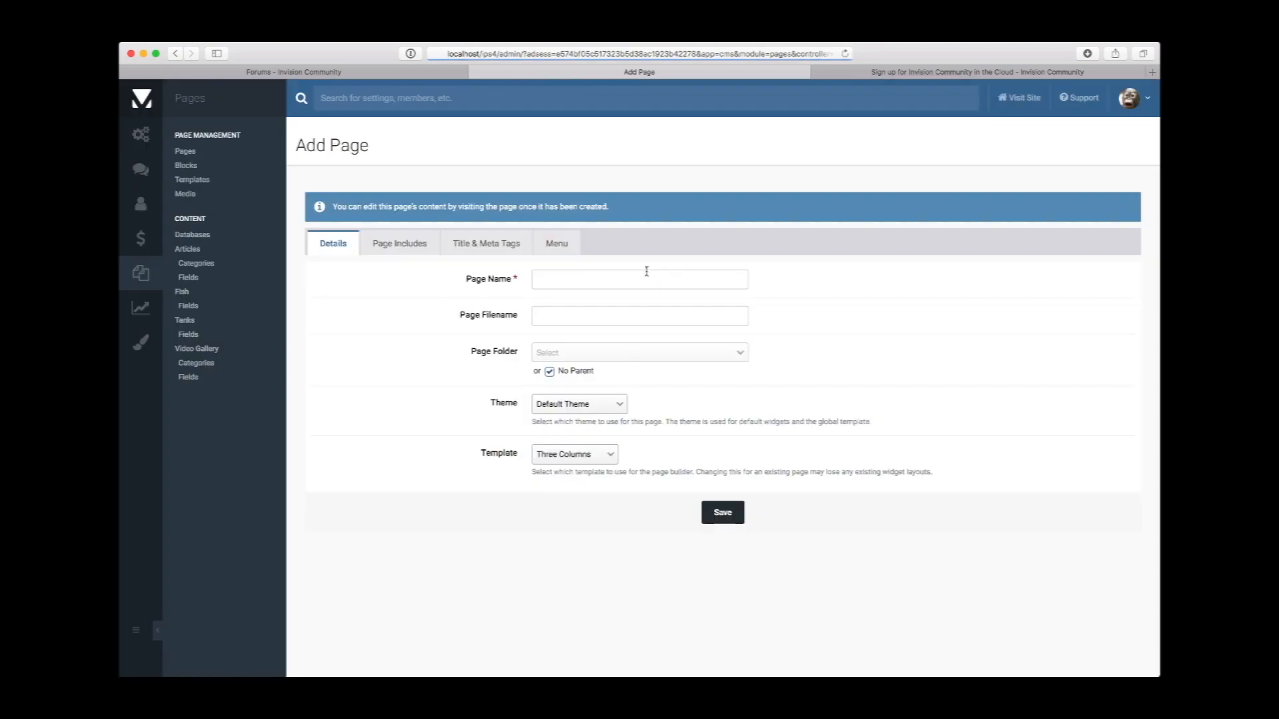
- Name the page Home Page with filename index.html and the Single Column template
{"action": "type", "text": "Home Pa"}
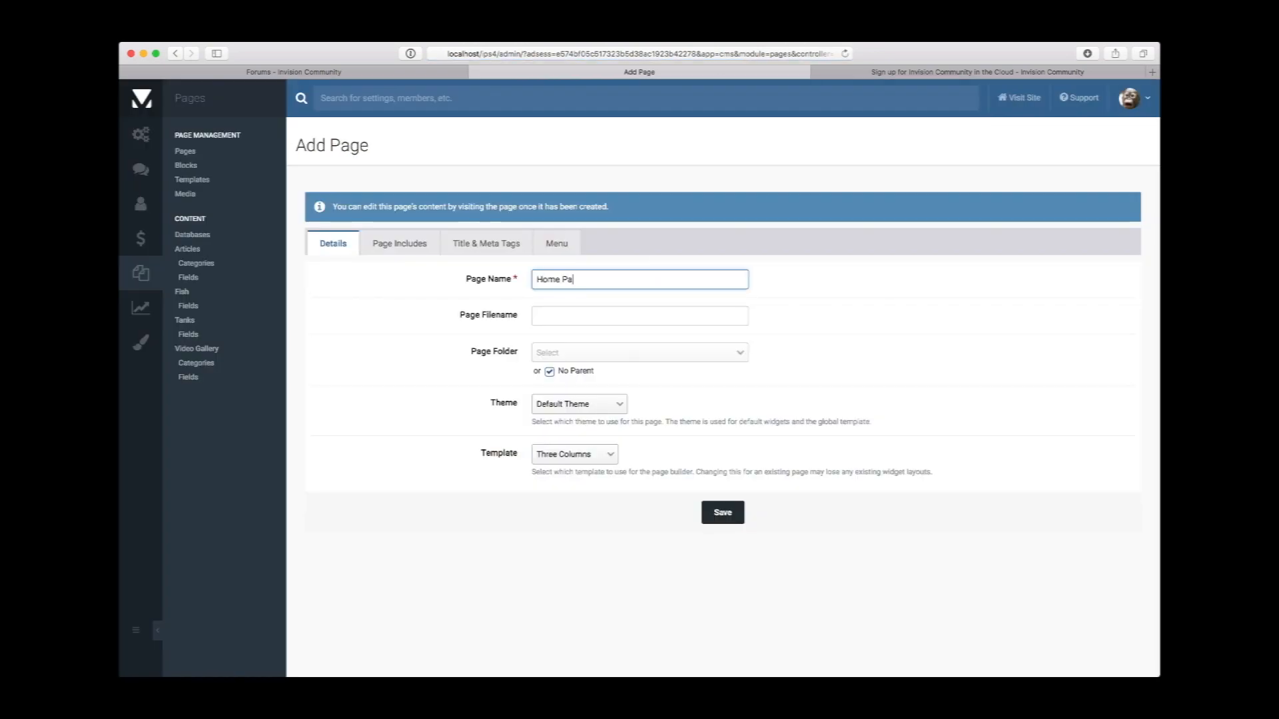
{"action": "type", "text": "index.html"}
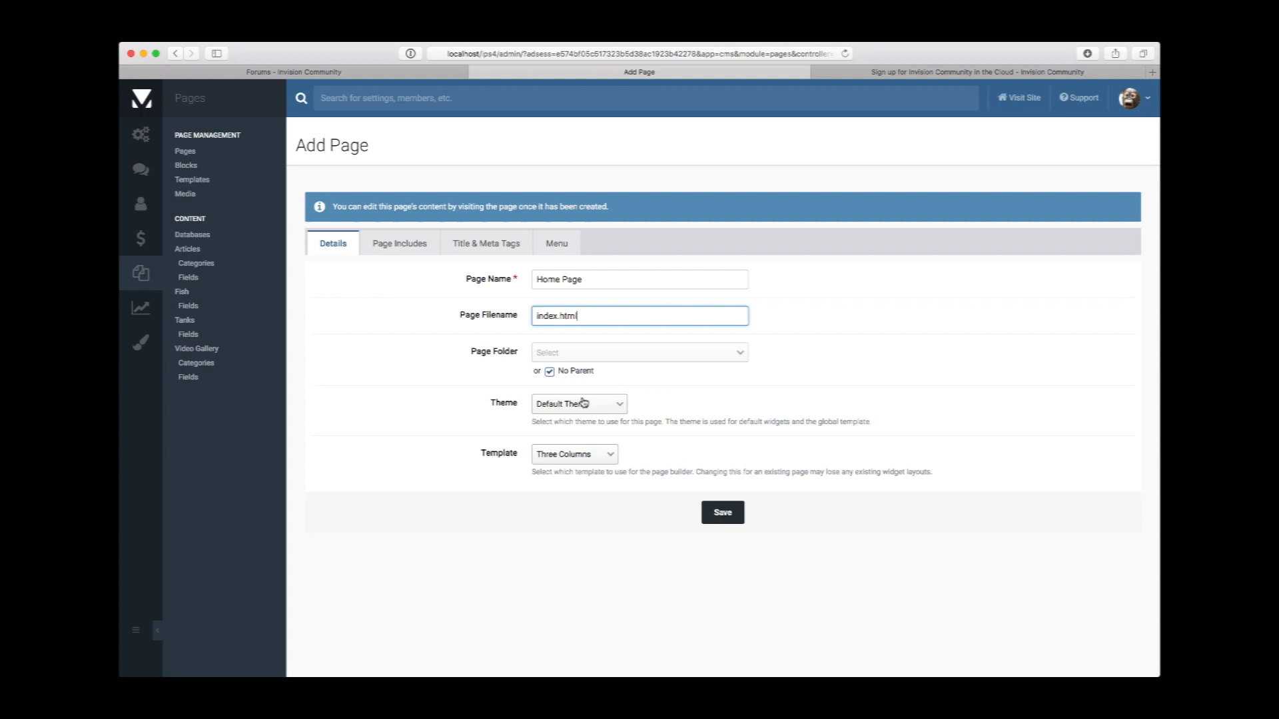
{"action": "left_click", "coordinate": [573, 454]}
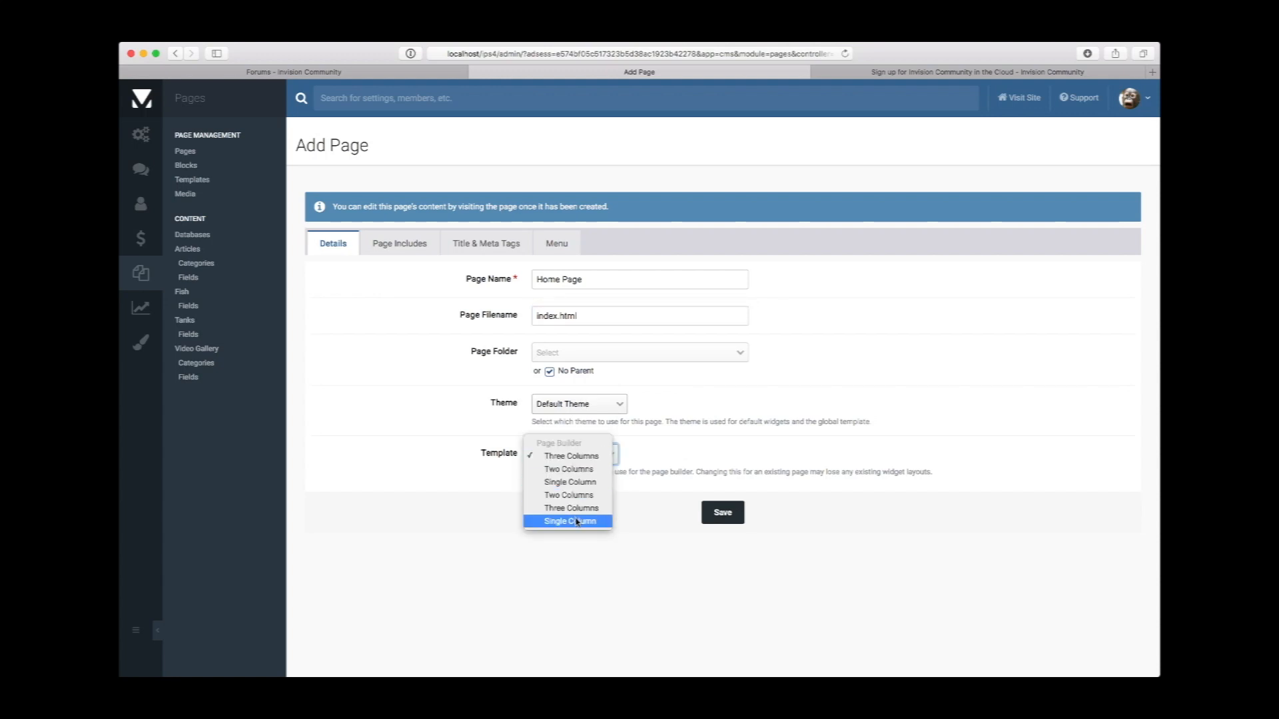
{"action": "left_click", "coordinate": [568, 521]}
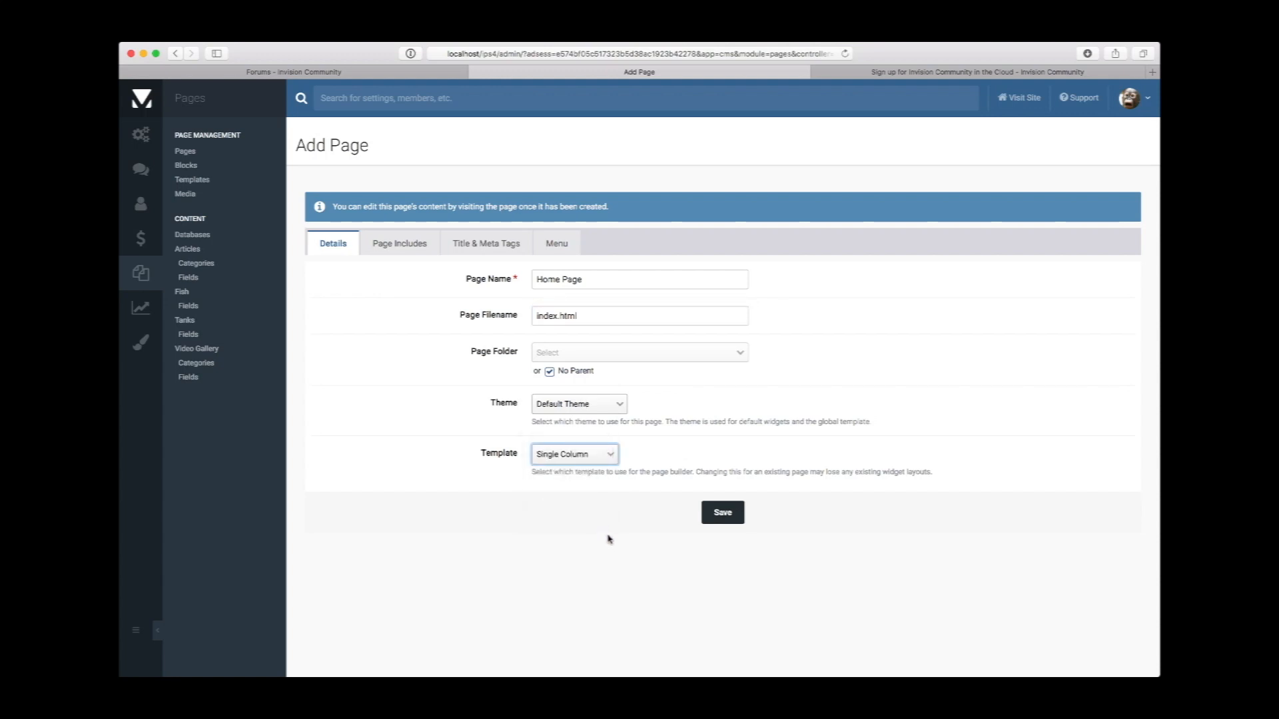
{"action": "mouse_move", "coordinate": [398, 242]}
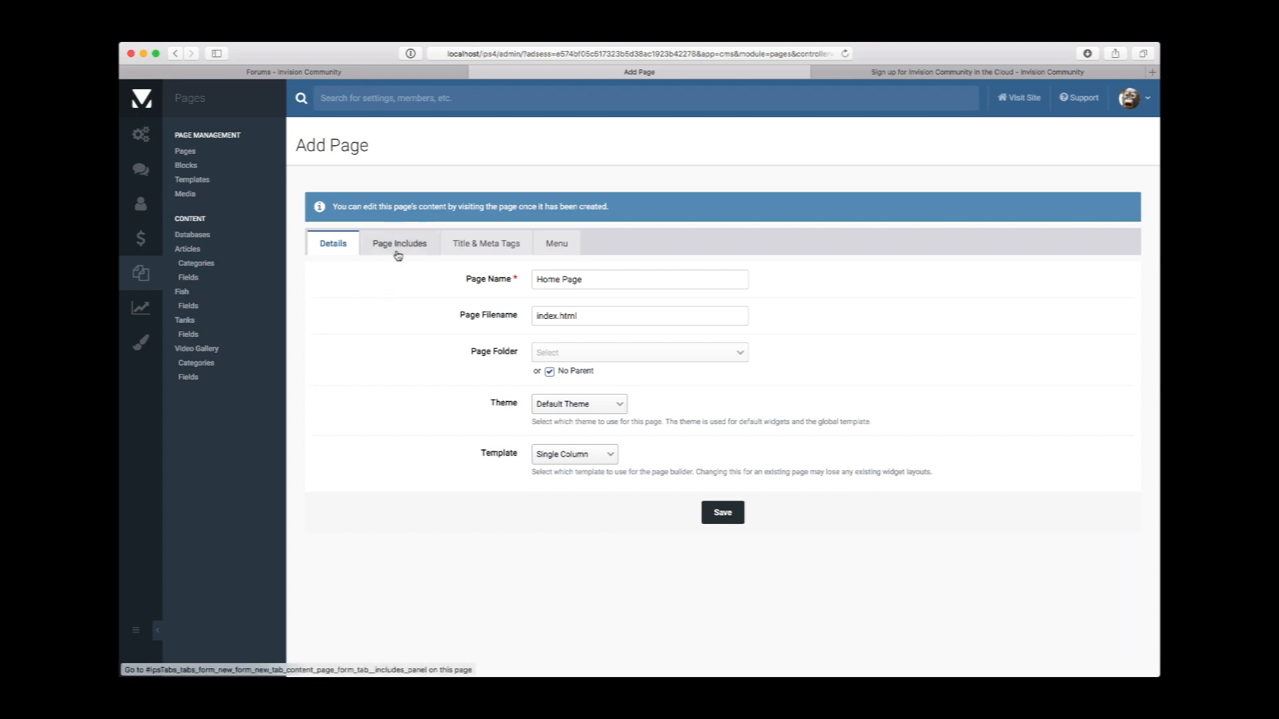
- Set the page title to My Site Home and review the includes and menu settings
{"action": "left_click", "coordinate": [399, 242]}
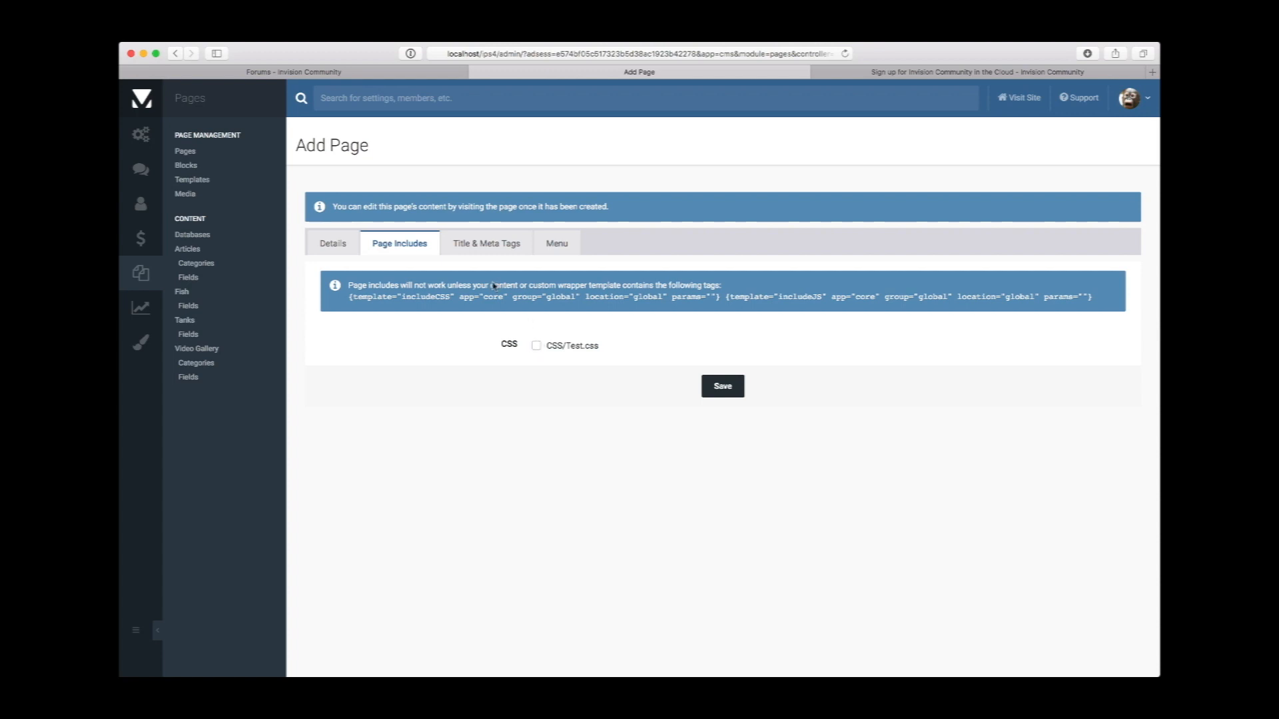
{"action": "left_click", "coordinate": [485, 243]}
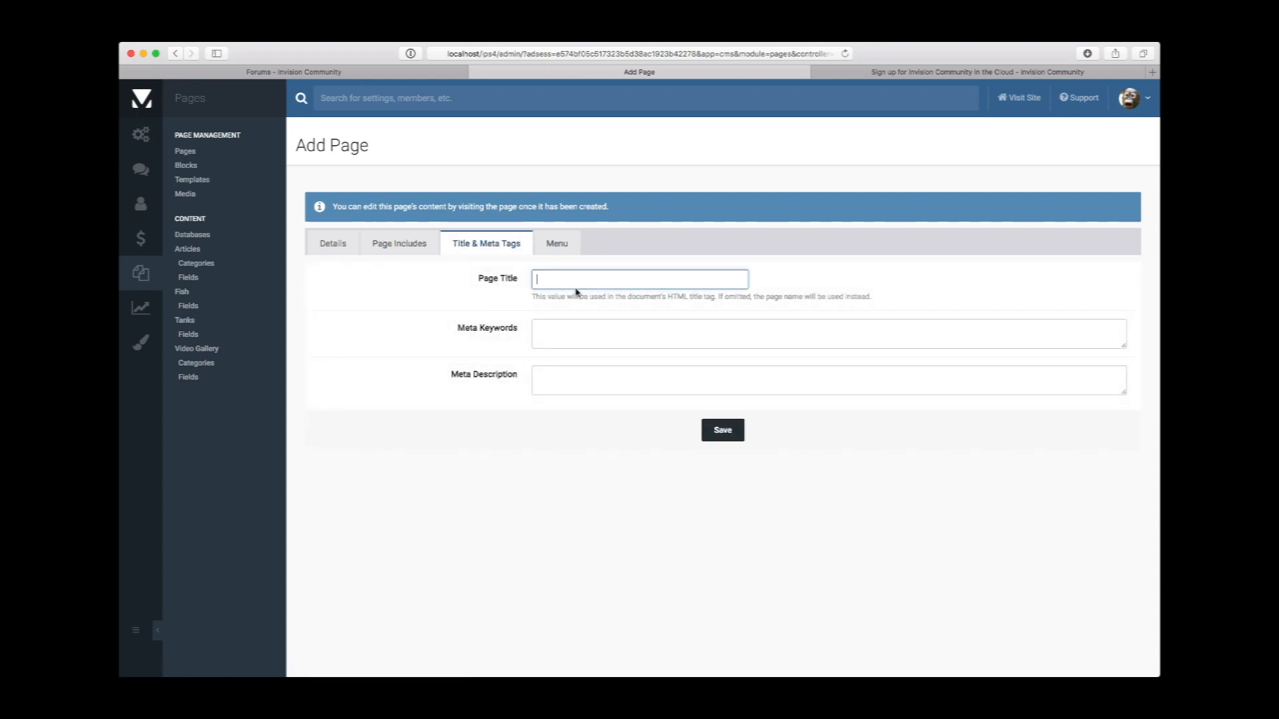
{"action": "type", "text": "My Site Home"}
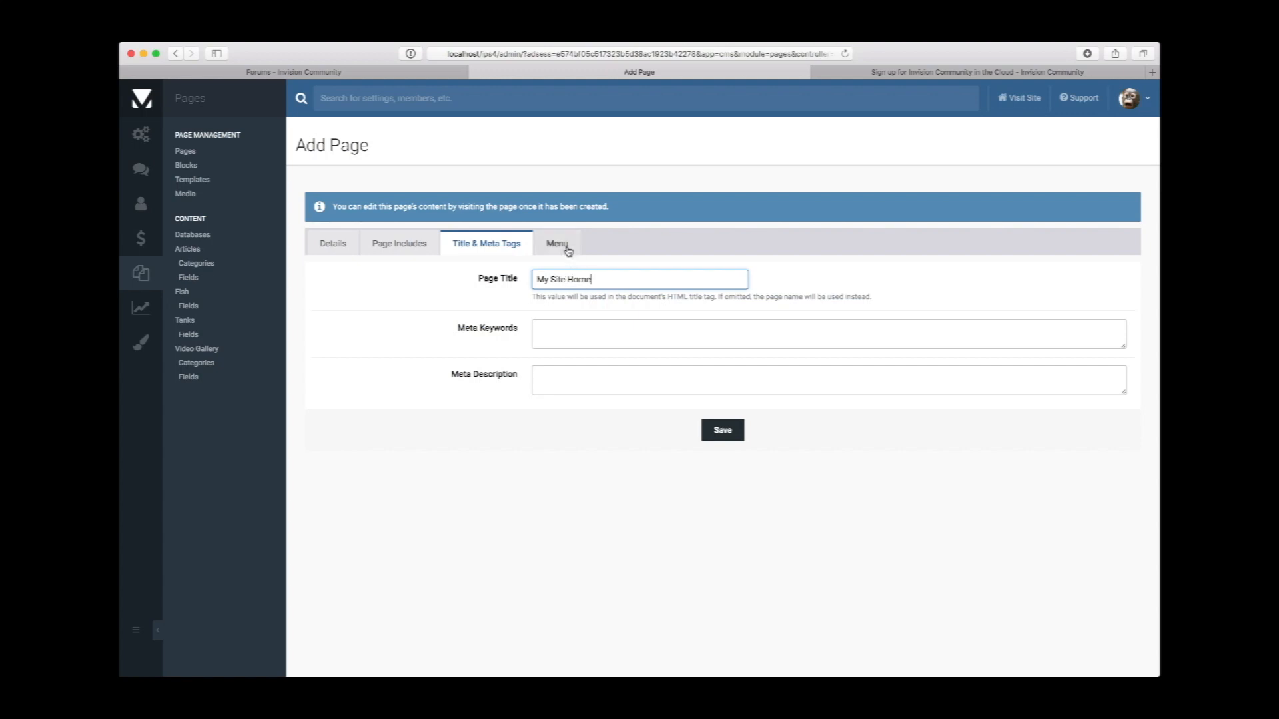
{"action": "left_click", "coordinate": [557, 242]}
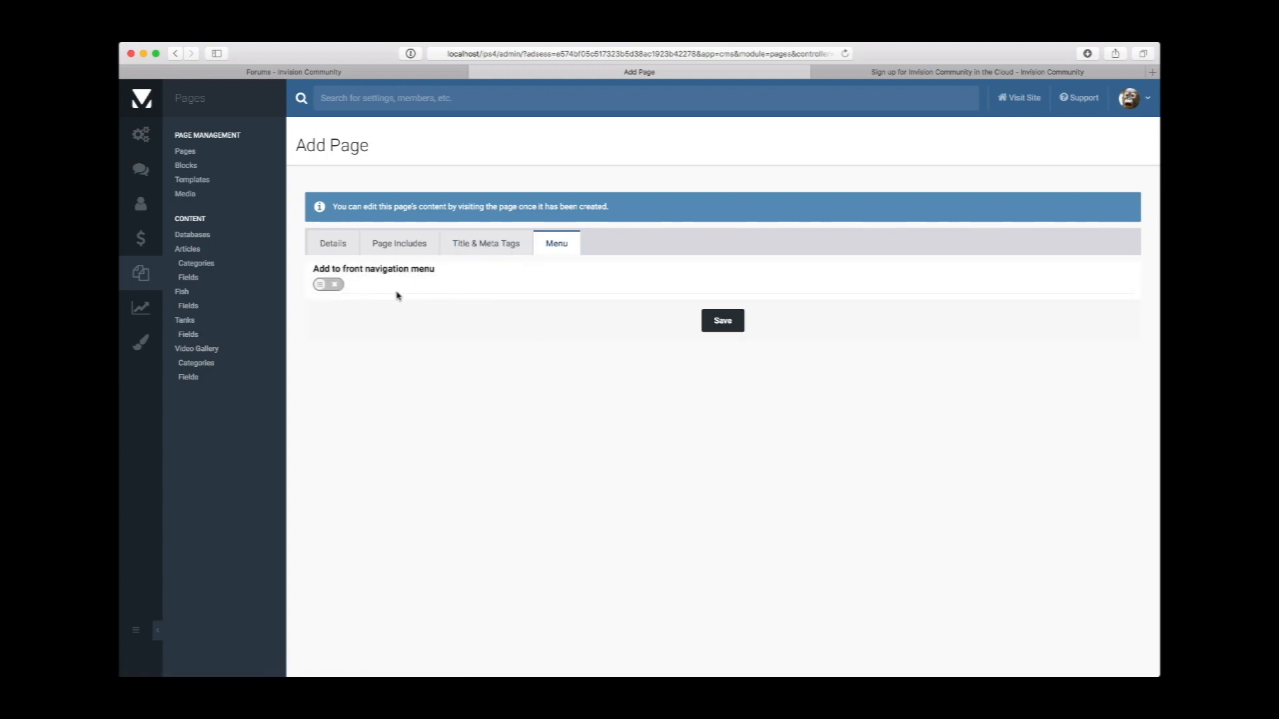
{"action": "left_click", "coordinate": [325, 285]}
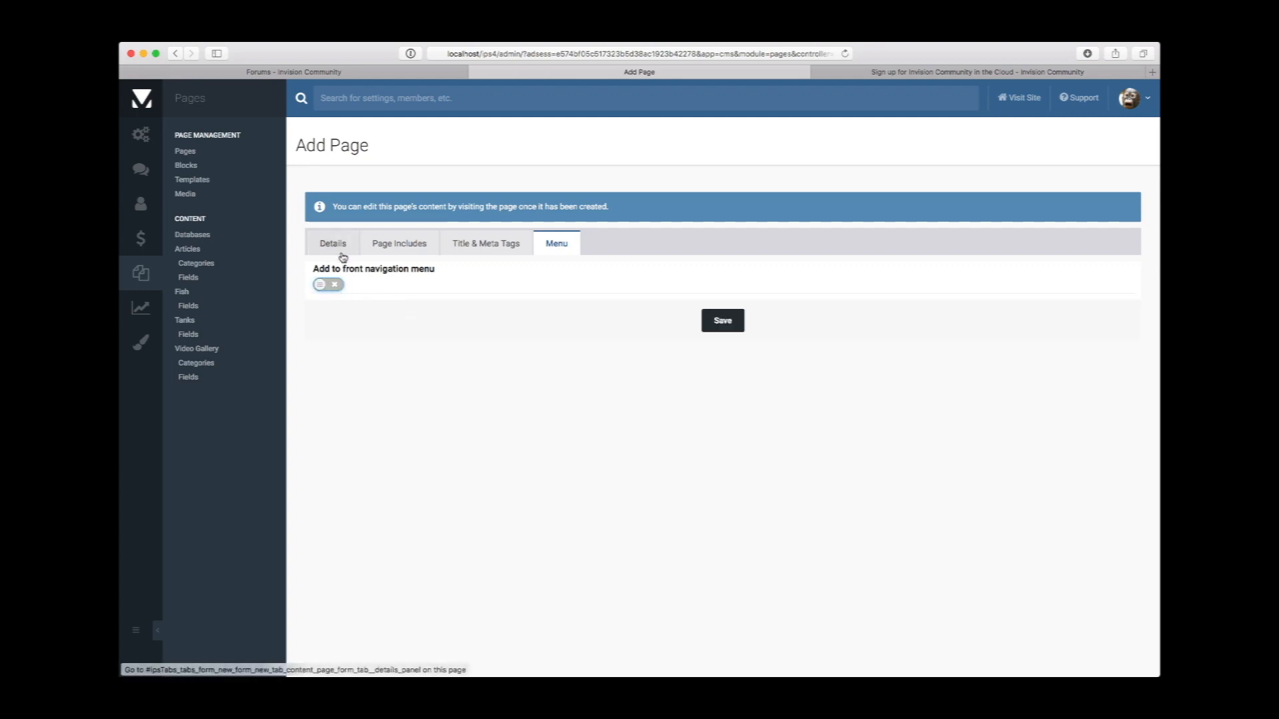
{"action": "left_click", "coordinate": [332, 242]}
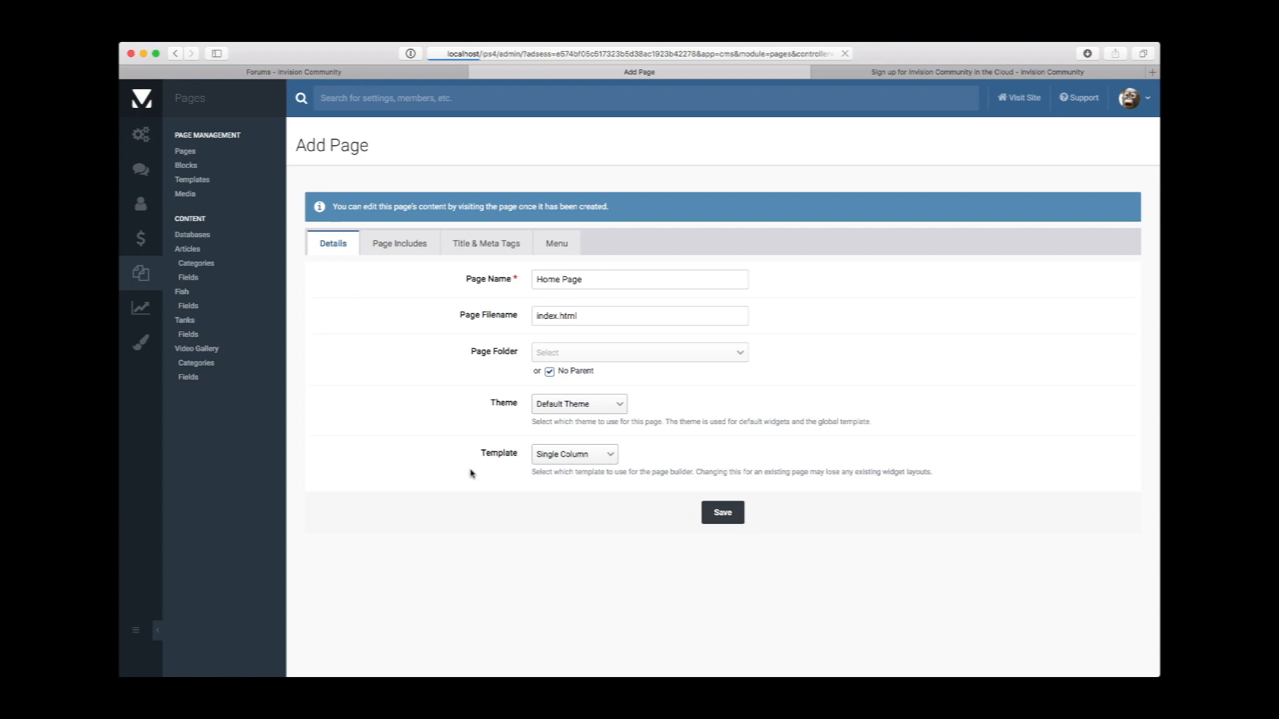
- Save Home Page with View Page granted to every member group, launching the block editor
{"action": "left_click", "coordinate": [720, 512]}
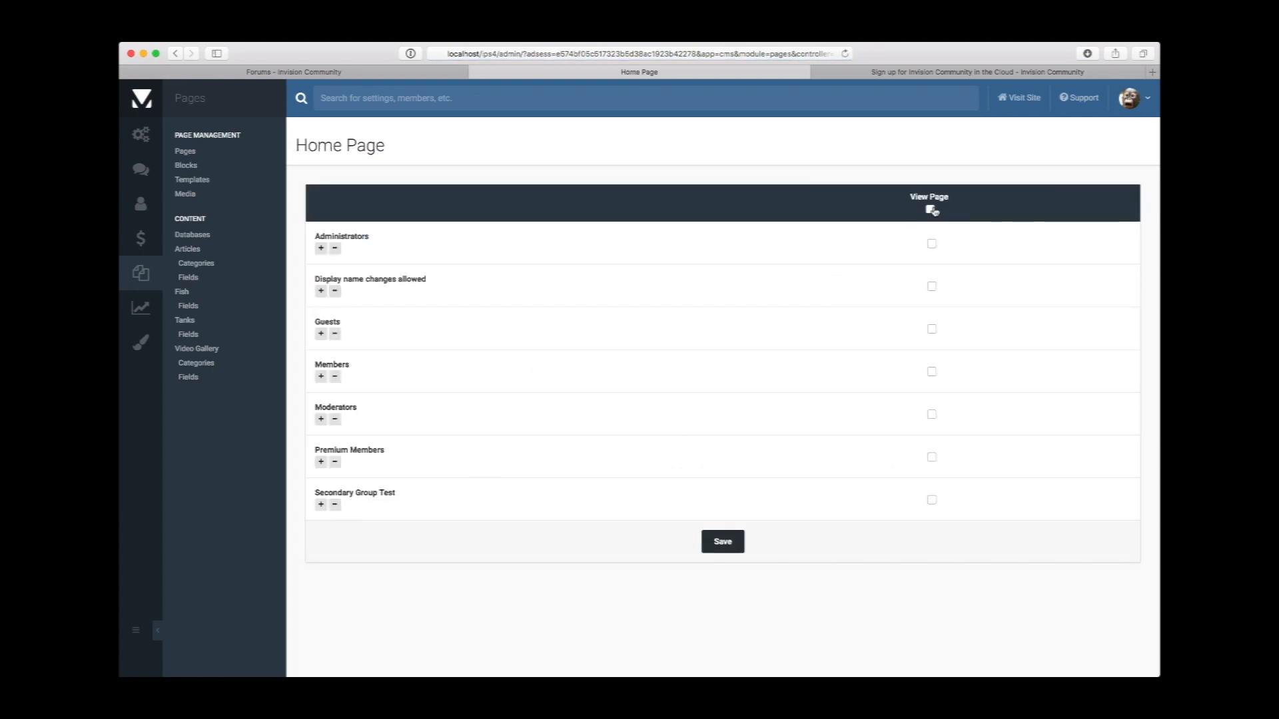
{"action": "left_click", "coordinate": [930, 209]}
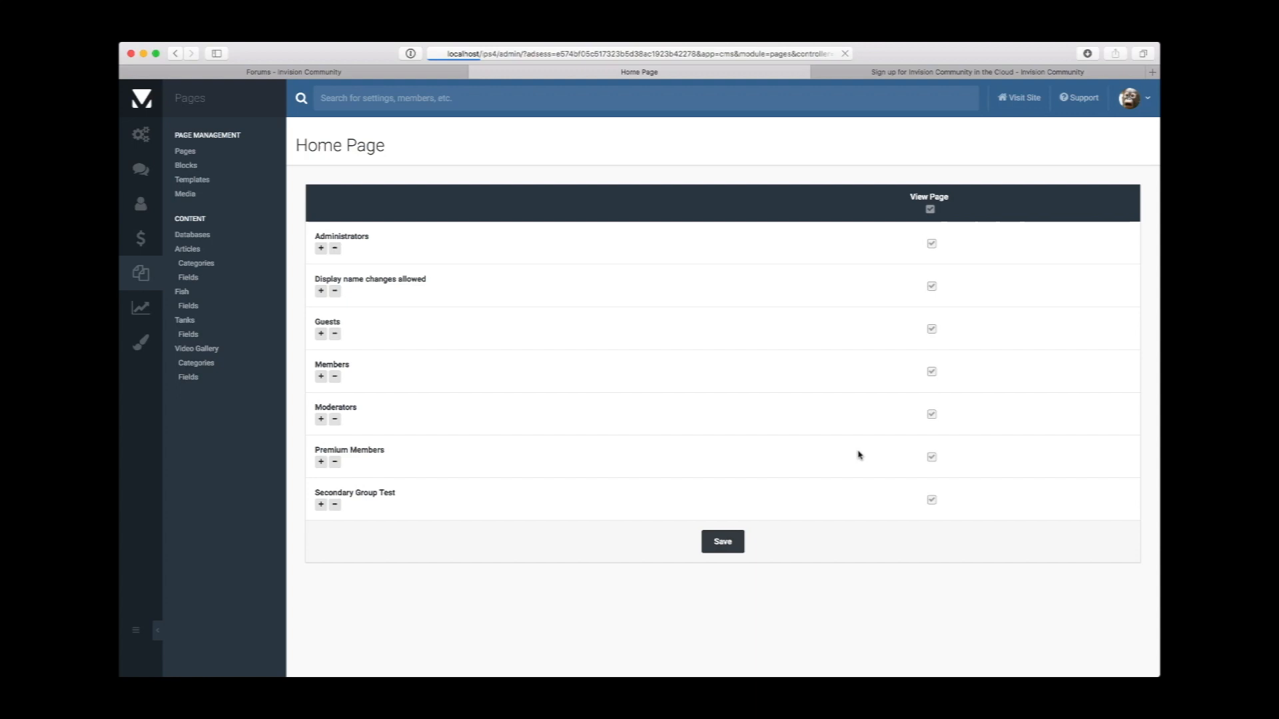
{"action": "left_click", "coordinate": [721, 542]}
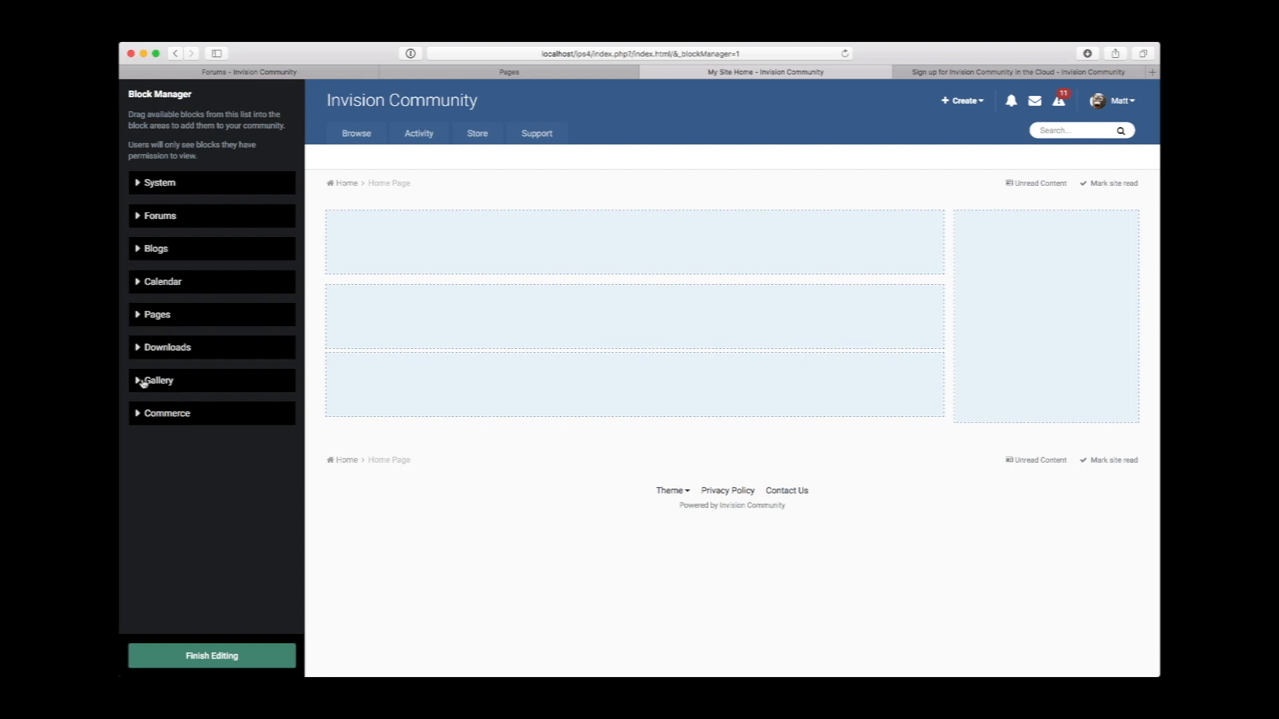
- Add an Our picks block from System to the top content area and save its settings
{"action": "left_click", "coordinate": [160, 182]}
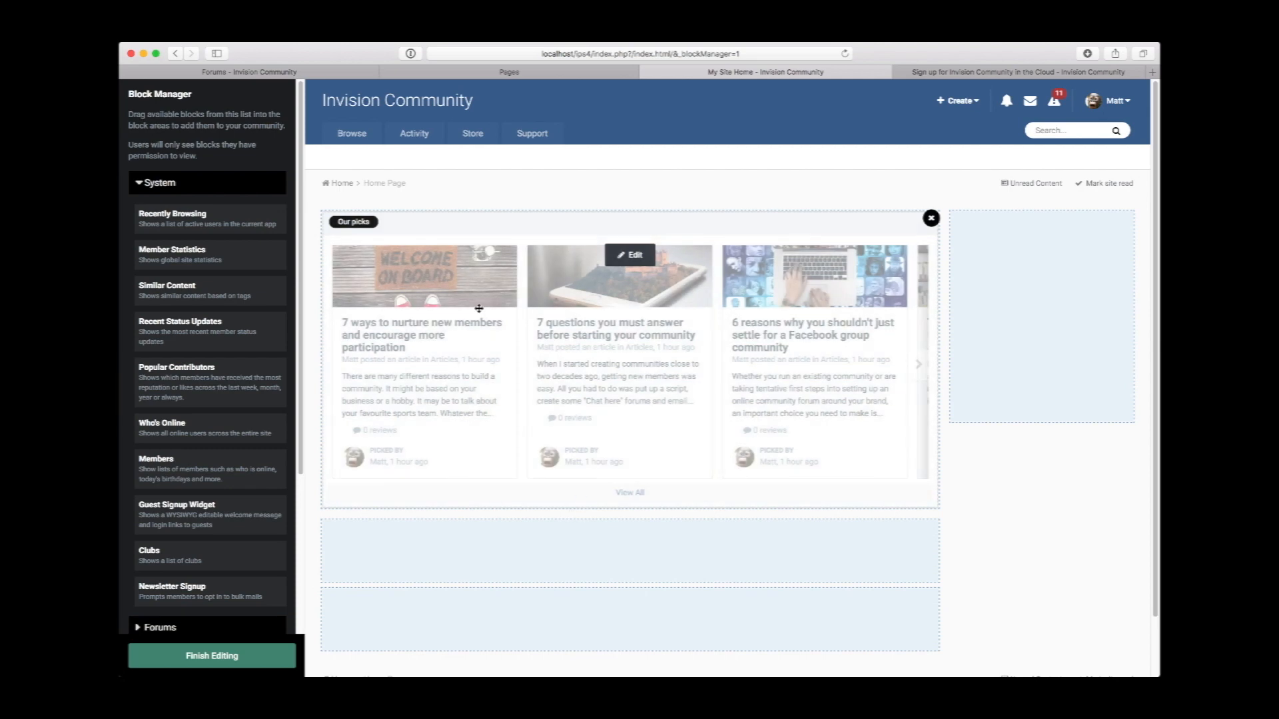
{"action": "left_click", "coordinate": [629, 255]}
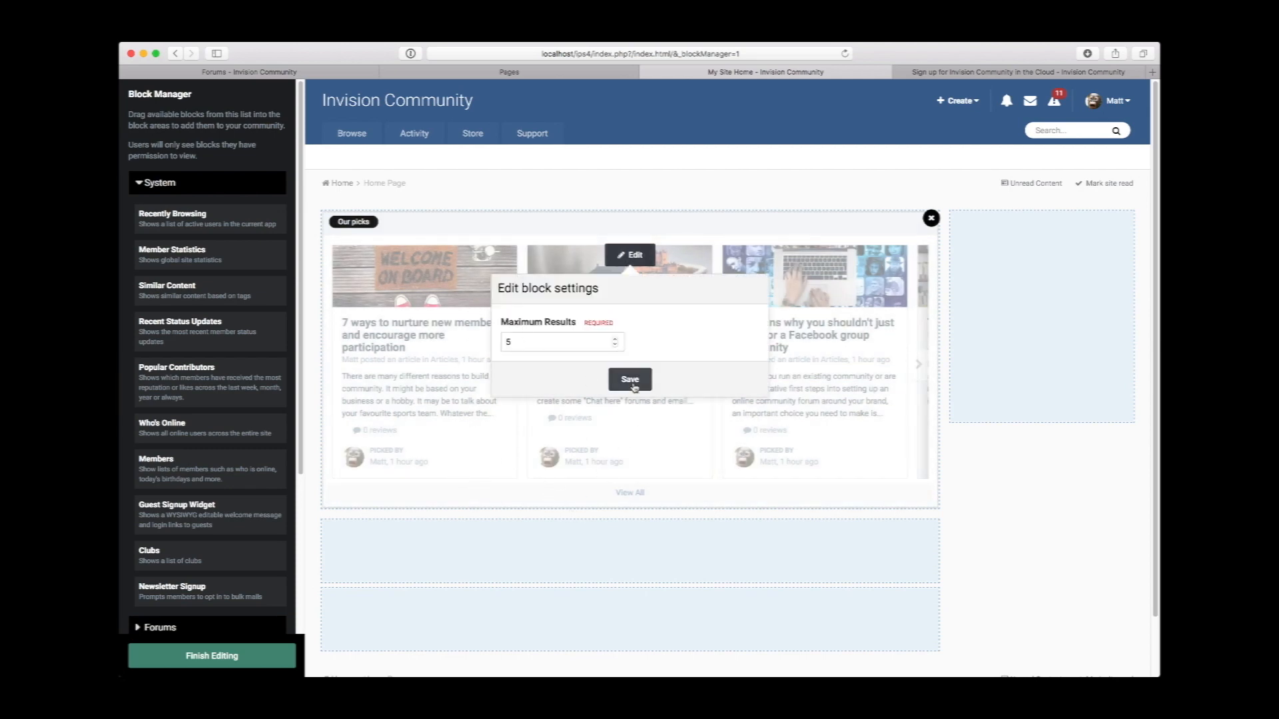
{"action": "left_click", "coordinate": [628, 379]}
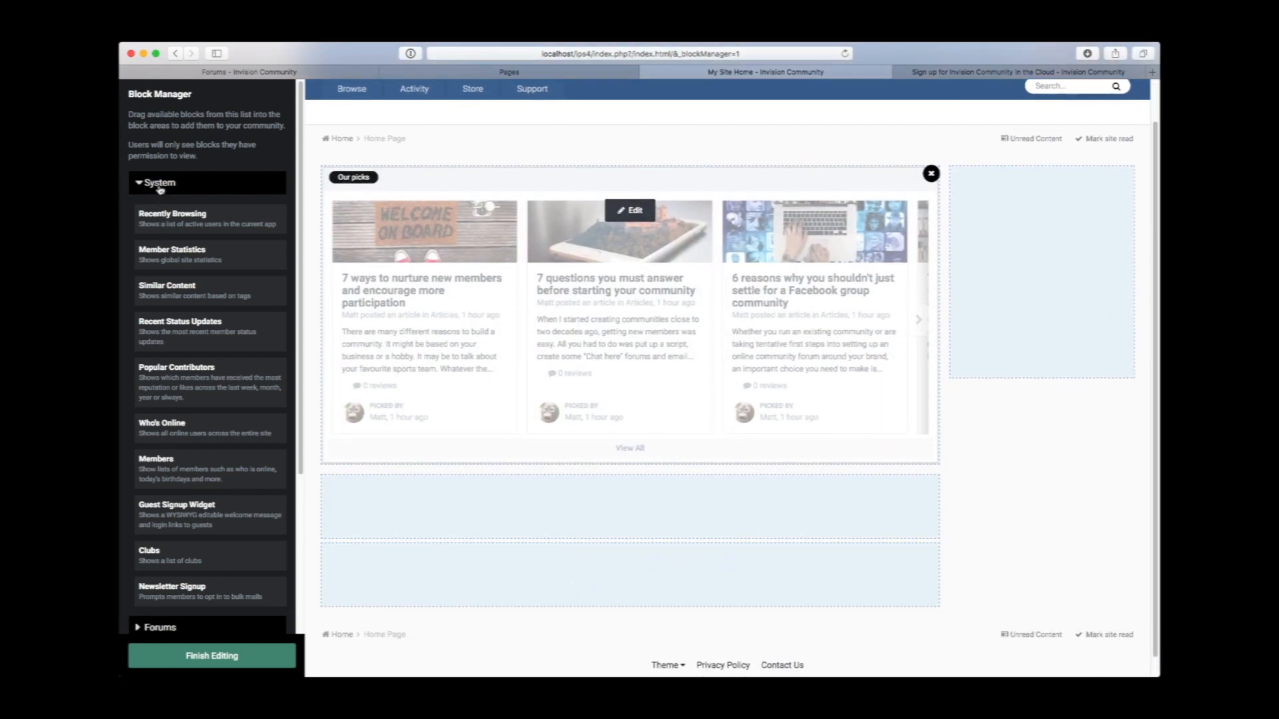
{"action": "left_click", "coordinate": [159, 183]}
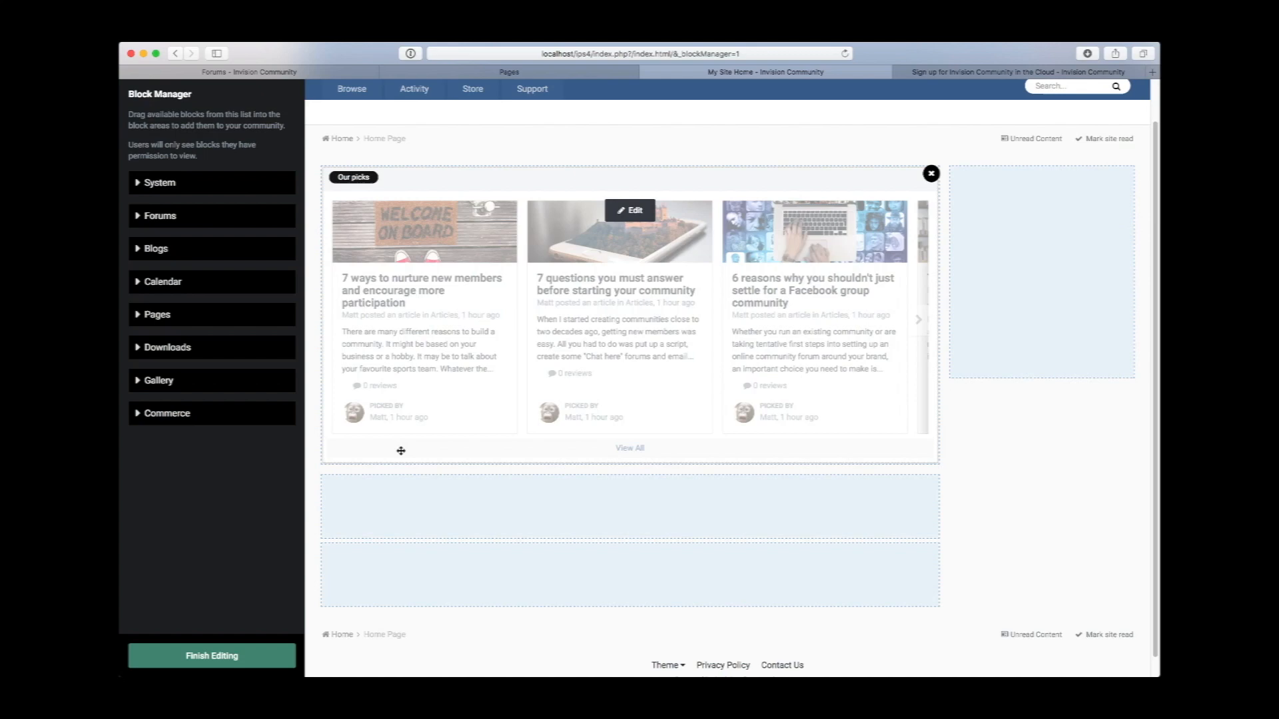
- Add a Forums Topic Feed below Our picks titled Latest Discussions showing 20 topics
{"action": "left_click", "coordinate": [159, 216]}
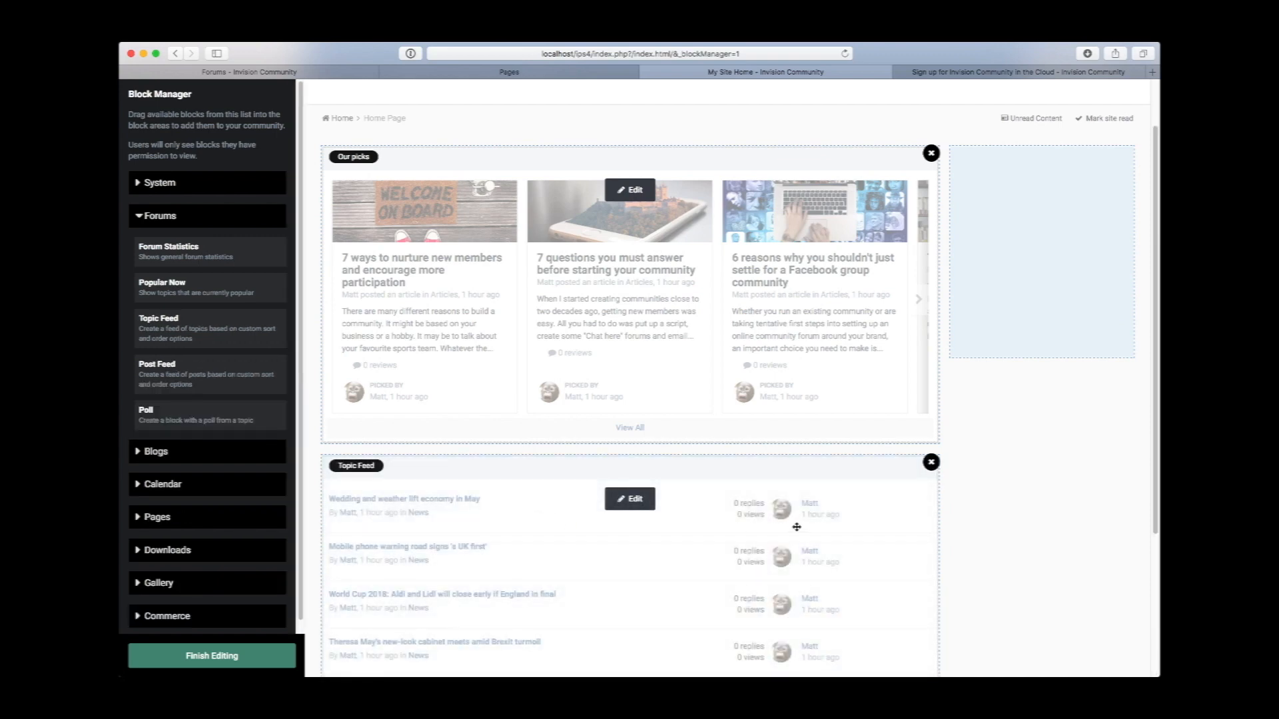
{"action": "left_click", "coordinate": [629, 498]}
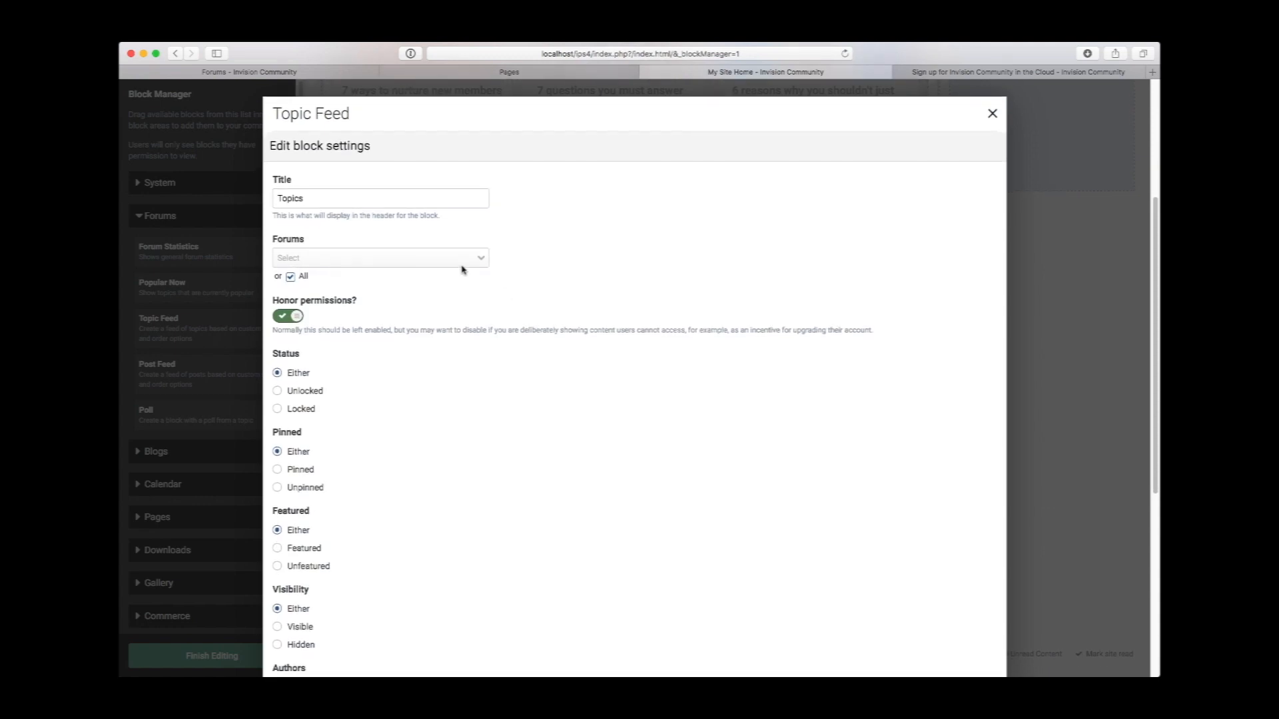
{"action": "left_click", "coordinate": [380, 197]}
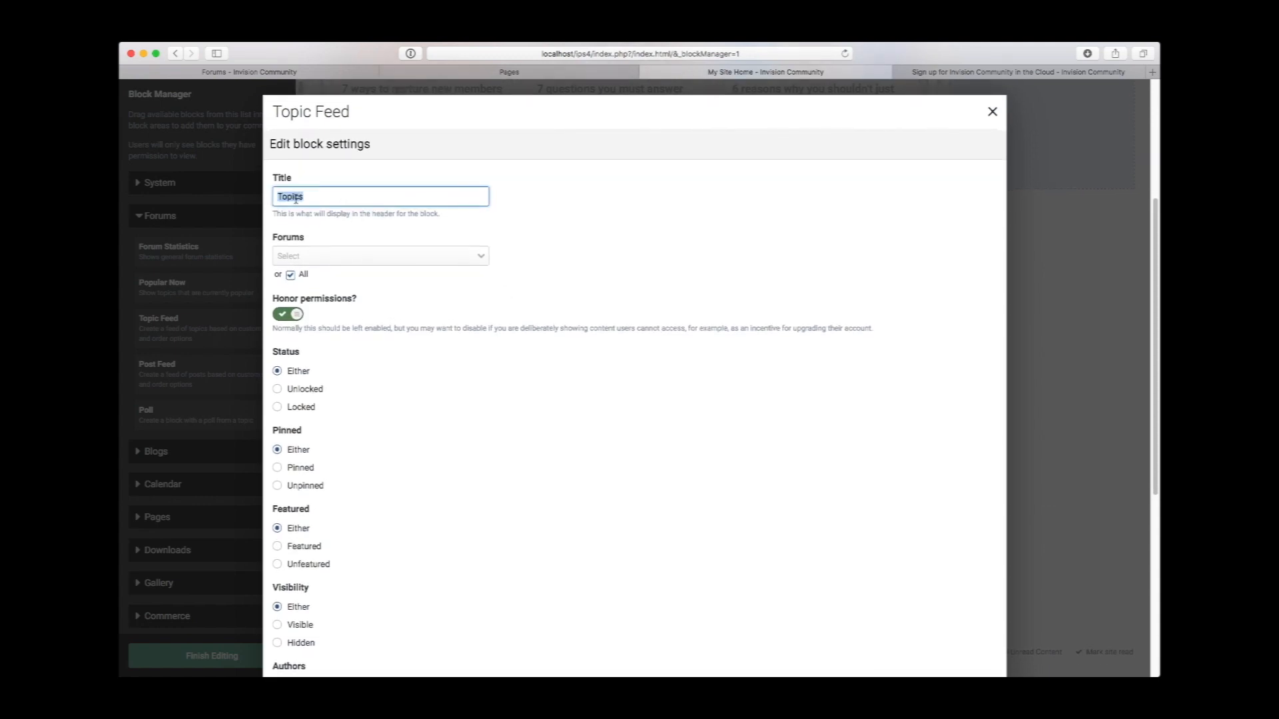
{"action": "type", "text": "Latest Discussions"}
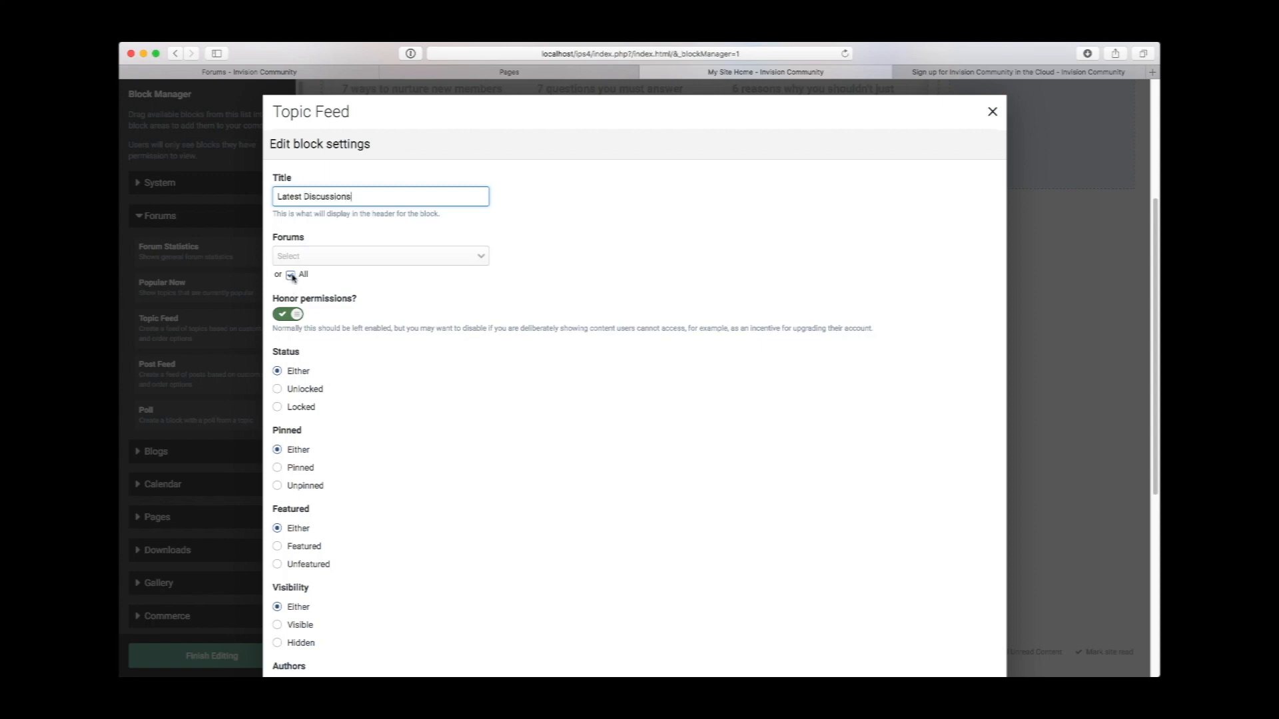
{"action": "left_click", "coordinate": [378, 256]}
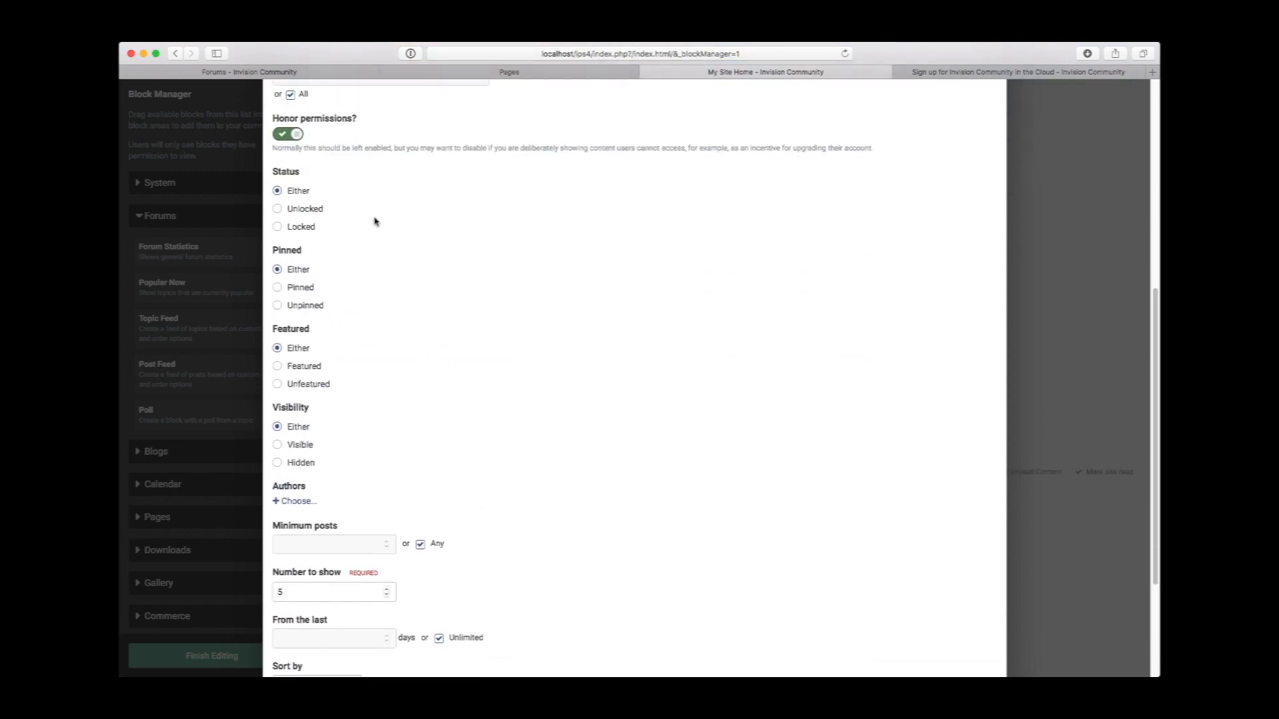
{"action": "scroll", "scroll_direction": "down", "scroll_amount": 3}
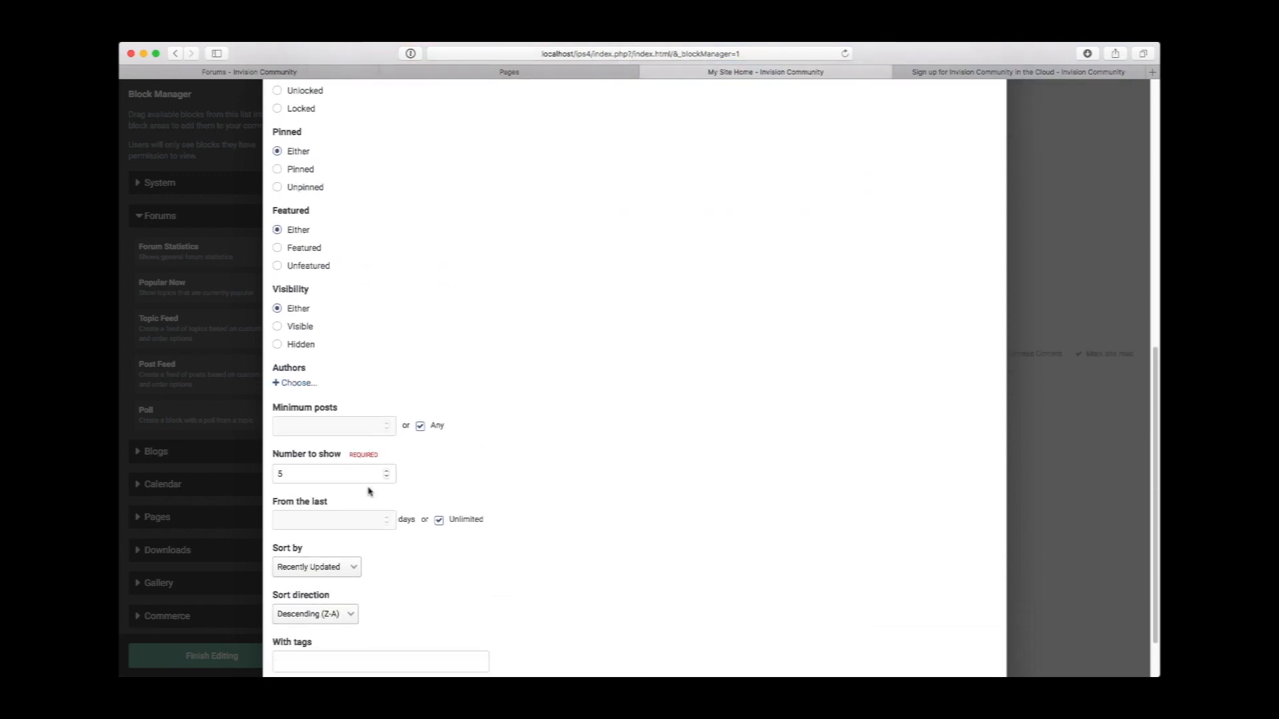
{"action": "type", "text": "320"}
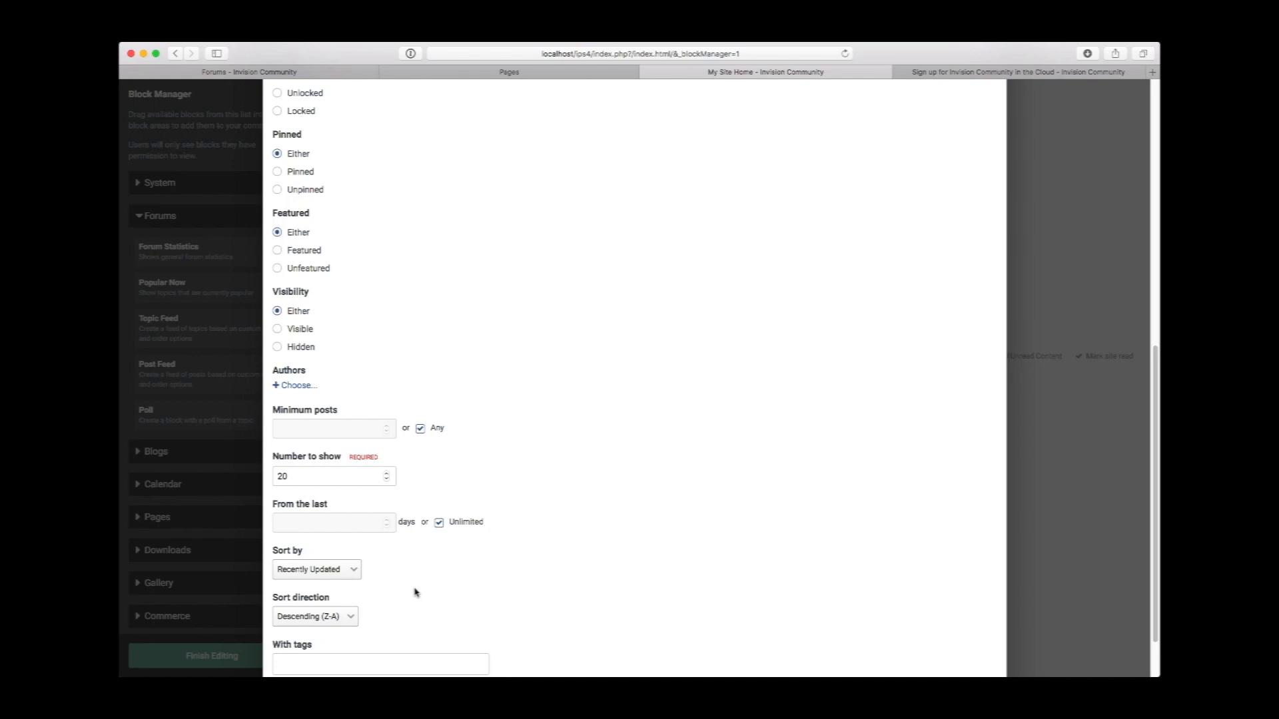
{"action": "scroll", "scroll_direction": "down", "scroll_amount": 3}
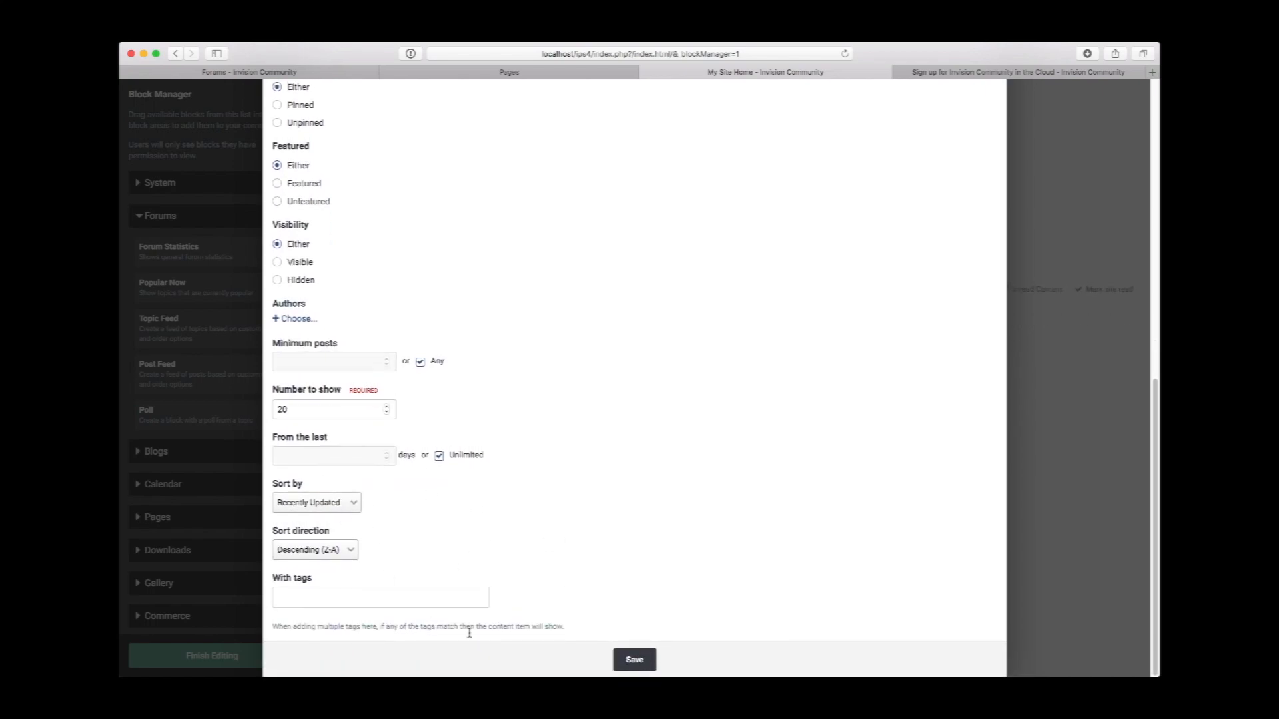
{"action": "left_click", "coordinate": [634, 659]}
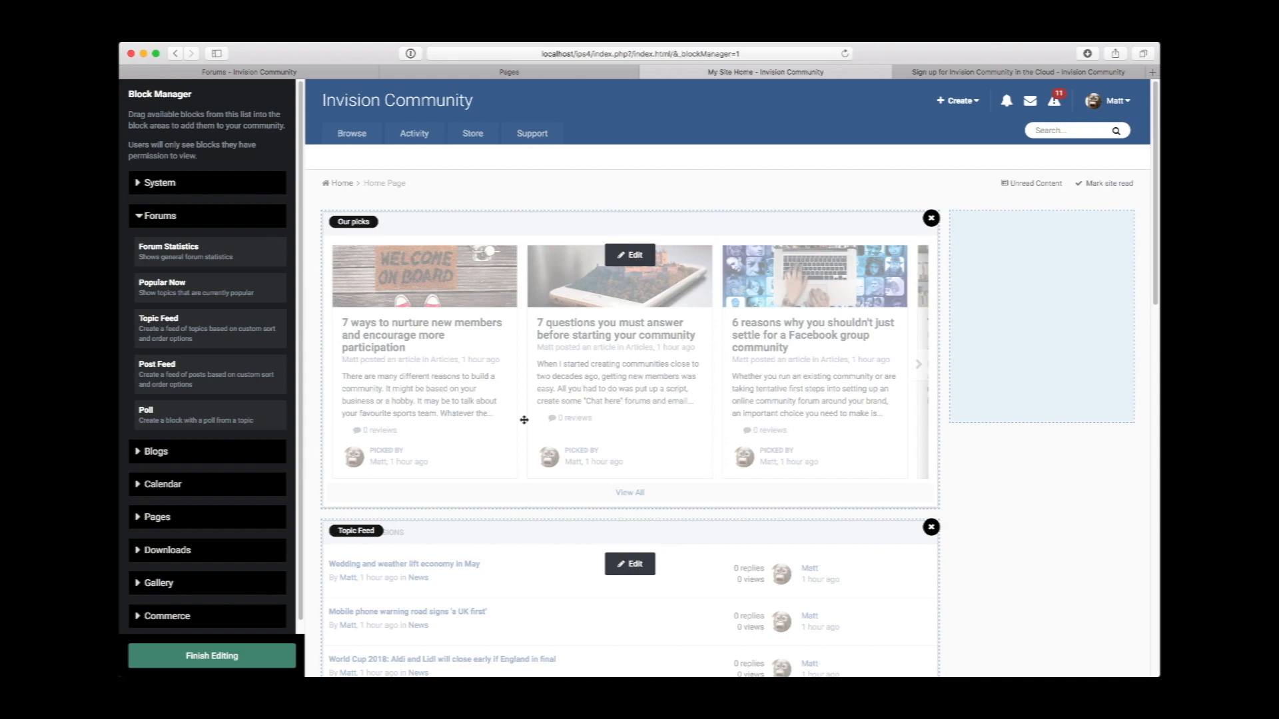
{"action": "mouse_move", "coordinate": [964, 458]}
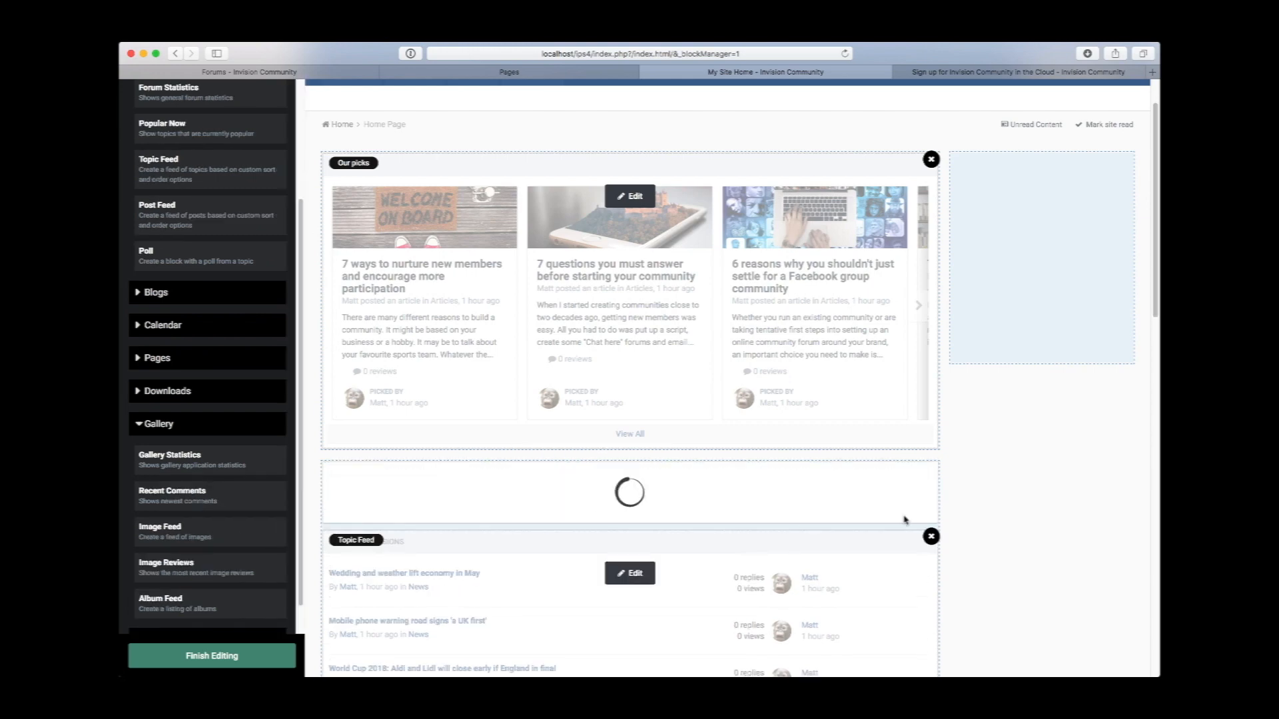
- Place a Gallery Image Feed between Our picks and the topic feed and save its settings
{"action": "scroll", "scroll_direction": "down", "scroll_amount": 3}
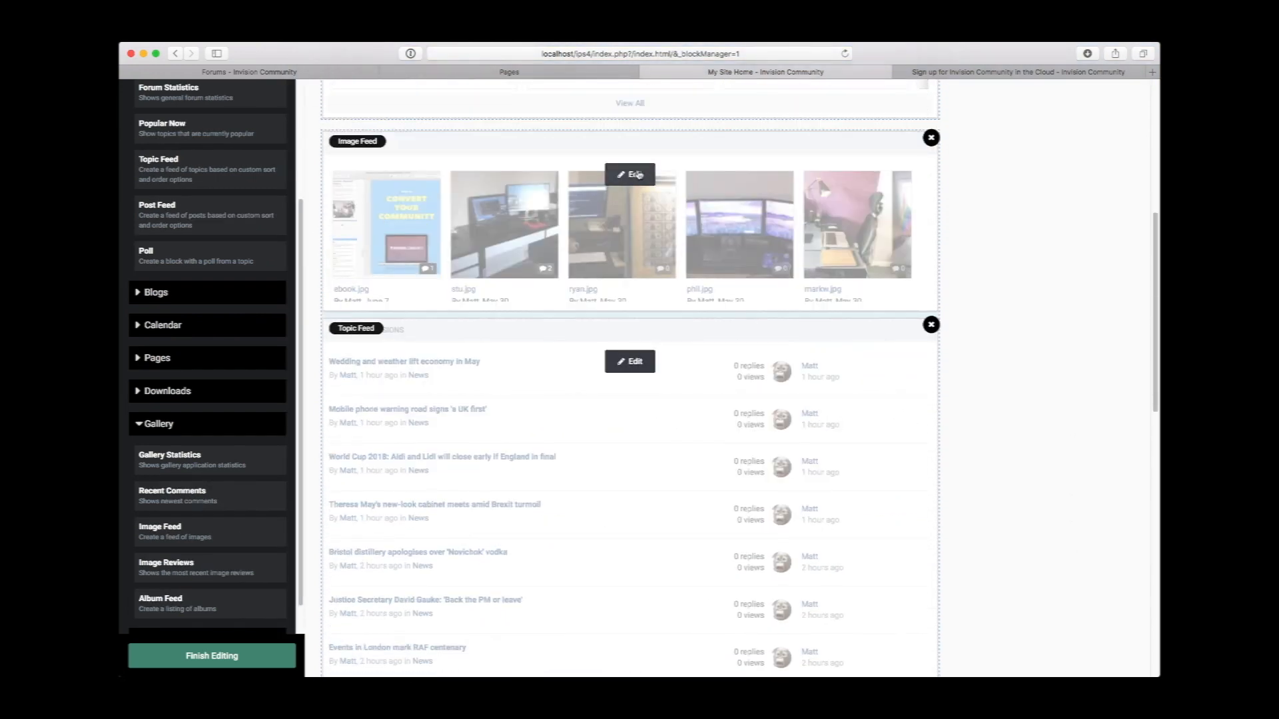
{"action": "left_click", "coordinate": [630, 174]}
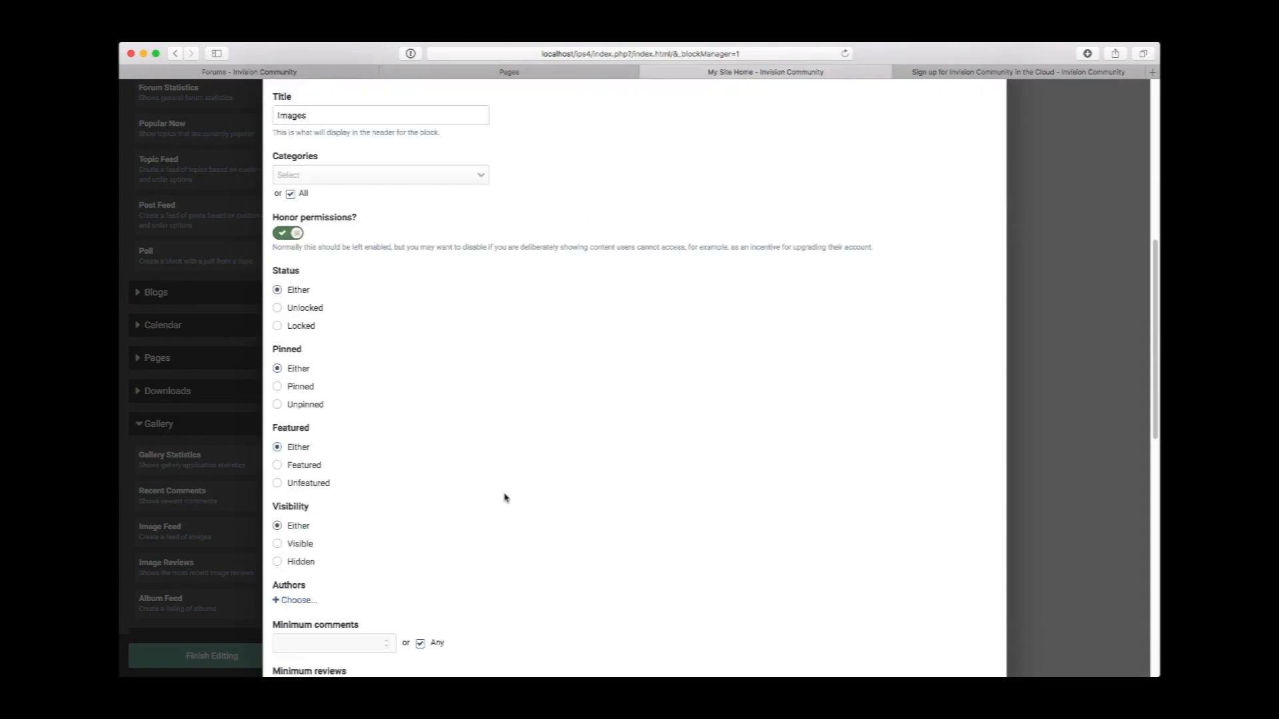
{"action": "scroll", "scroll_direction": "down", "scroll_amount": 3}
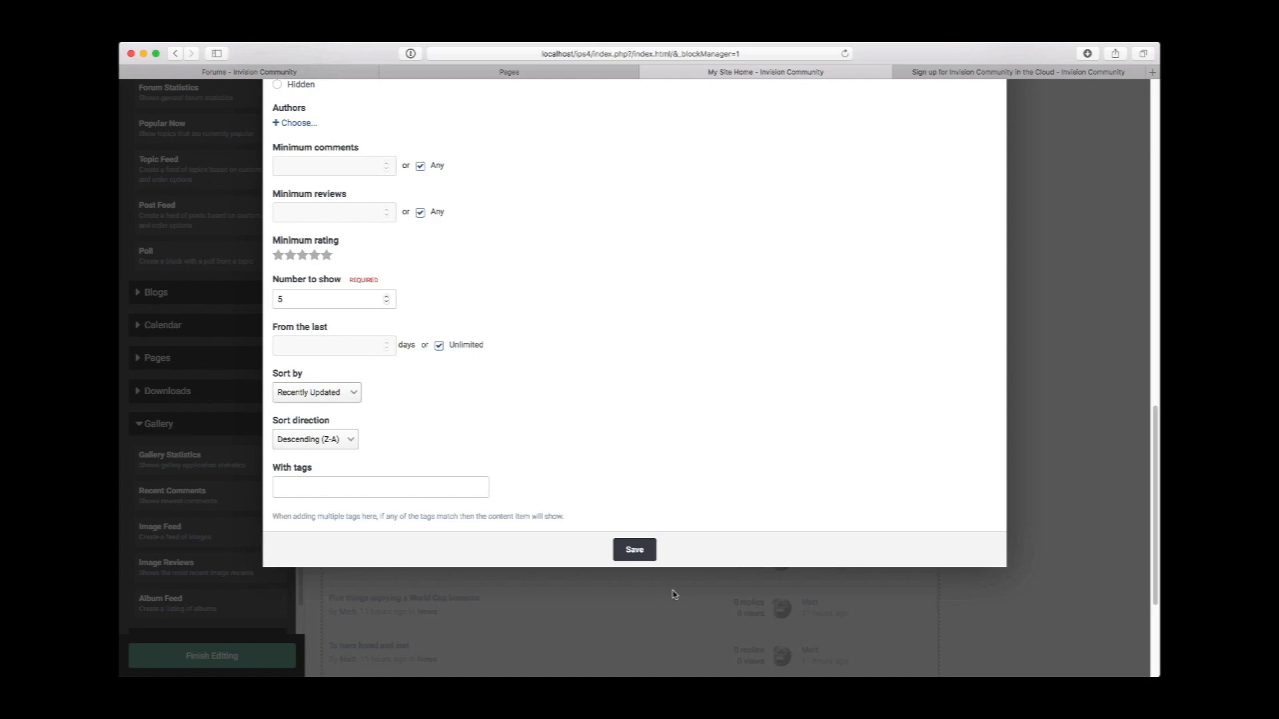
{"action": "left_click", "coordinate": [634, 548]}
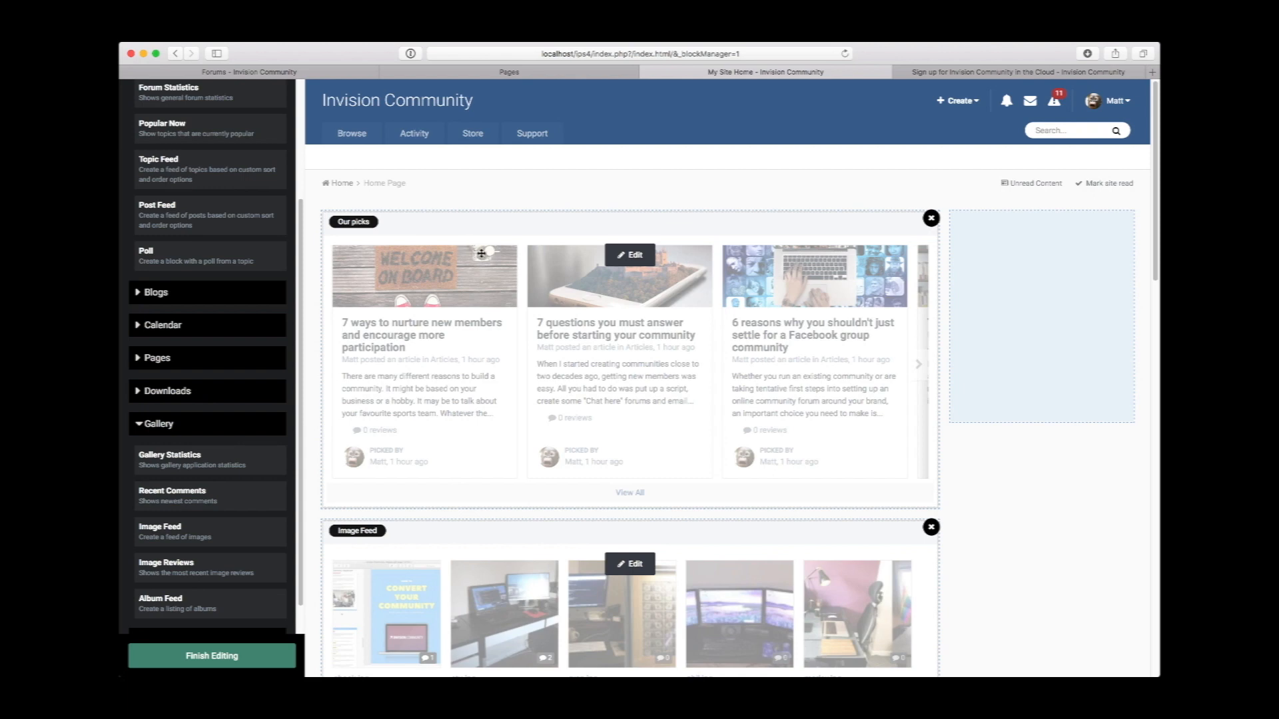
{"action": "mouse_move", "coordinate": [493, 380]}
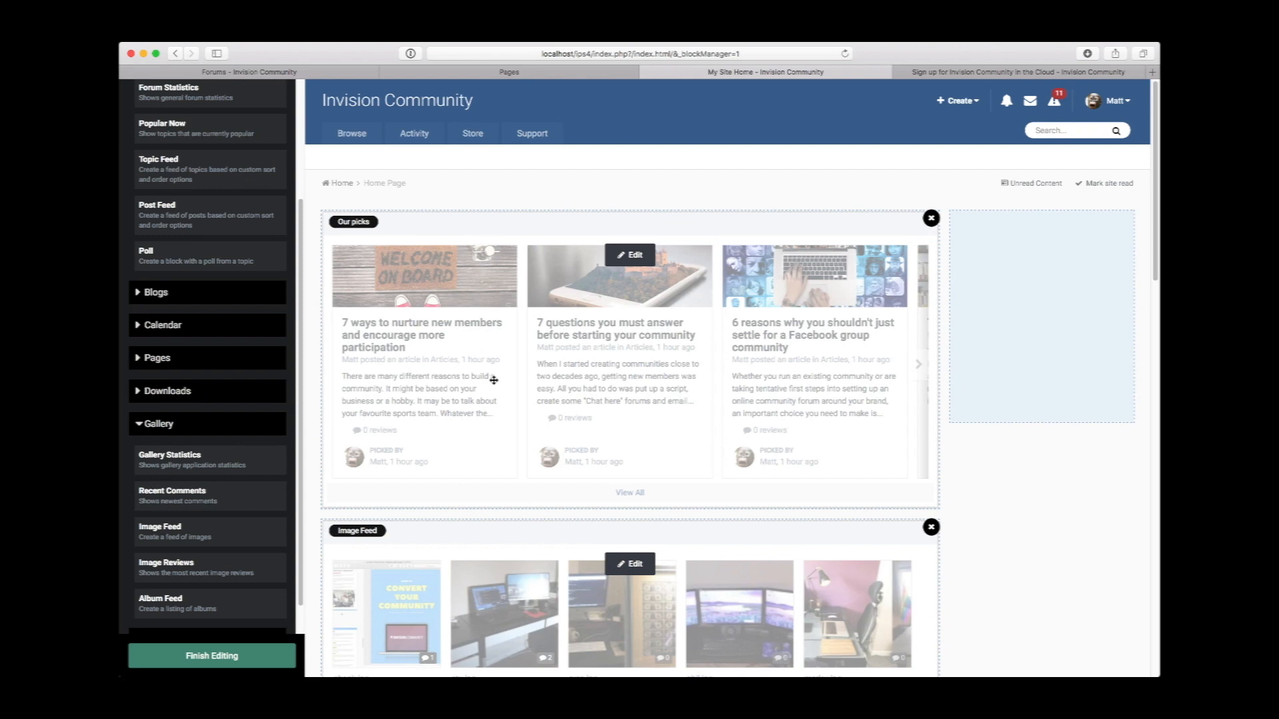
{"action": "scroll", "scroll_direction": "down", "scroll_amount": 3}
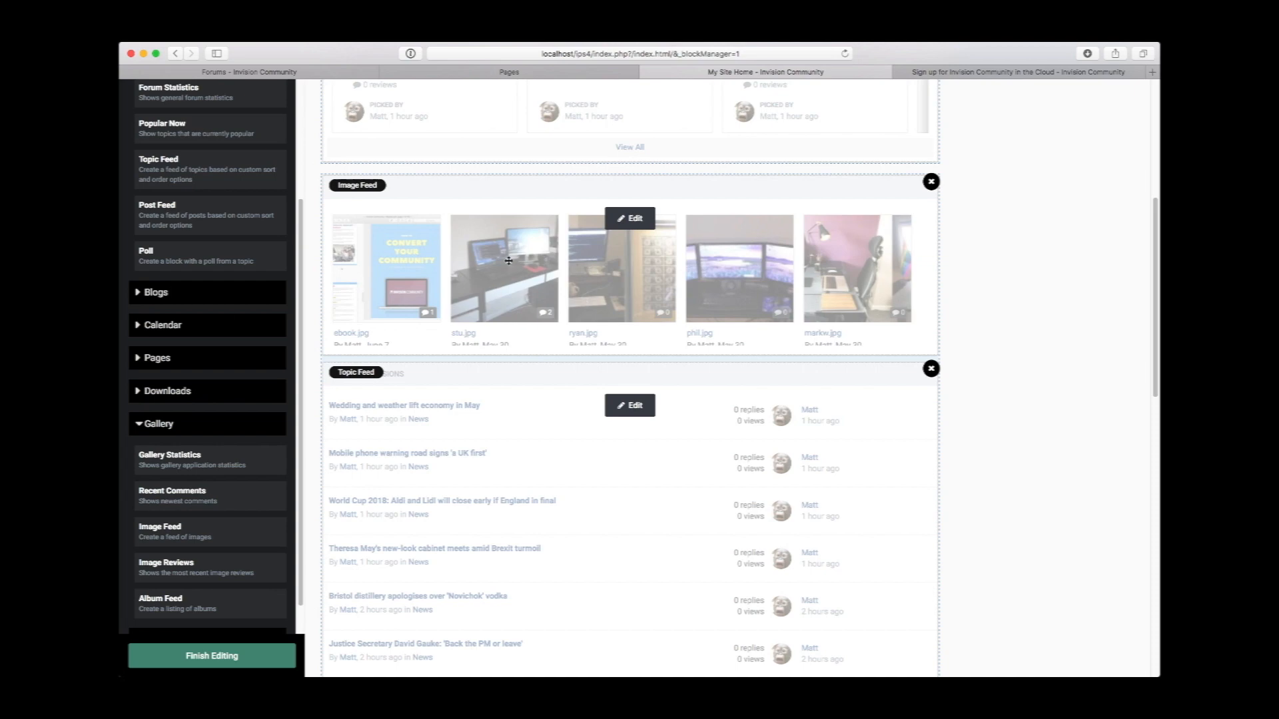
{"action": "mouse_move", "coordinate": [713, 255]}
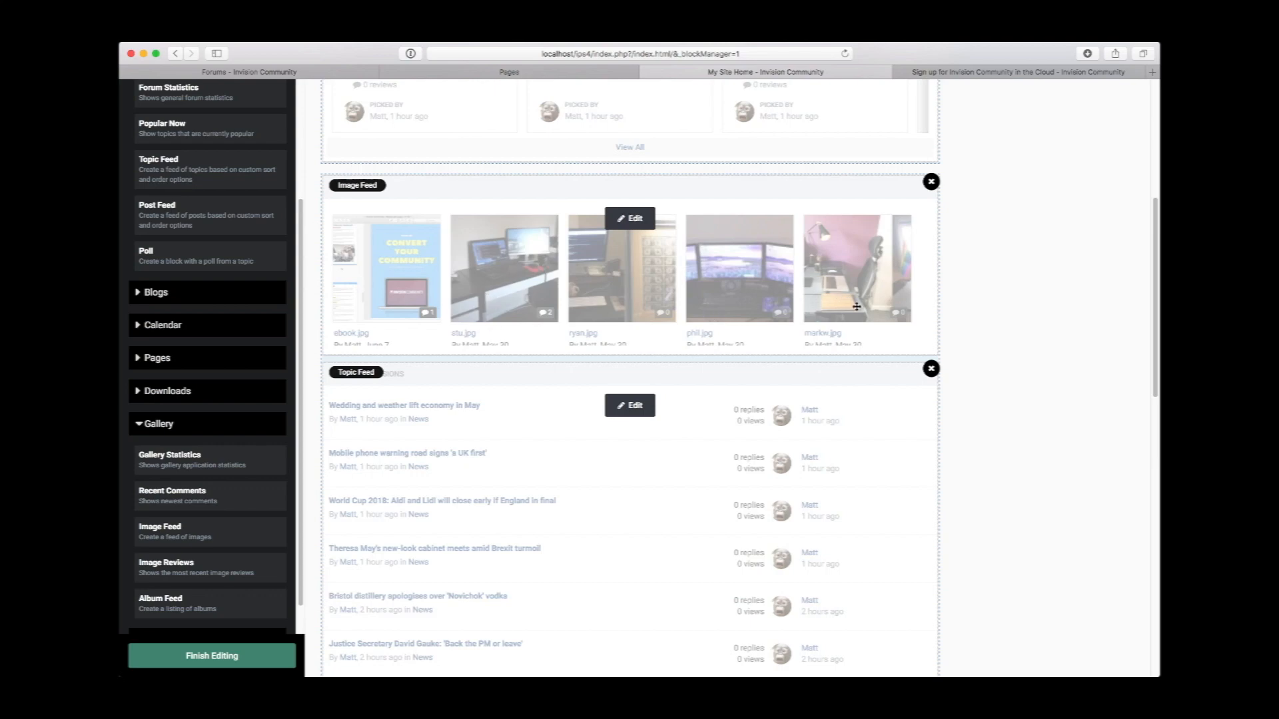
{"action": "scroll", "scroll_direction": "down", "scroll_amount": 3}
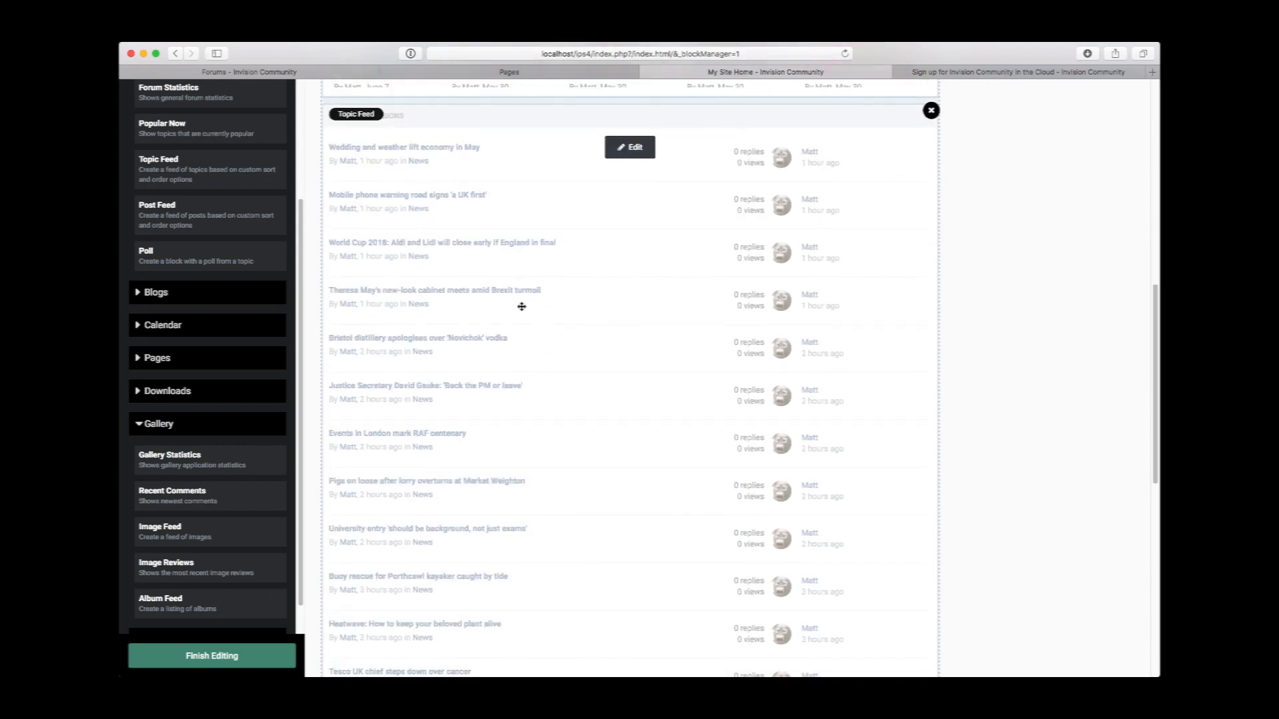
{"action": "mouse_move", "coordinate": [667, 479]}
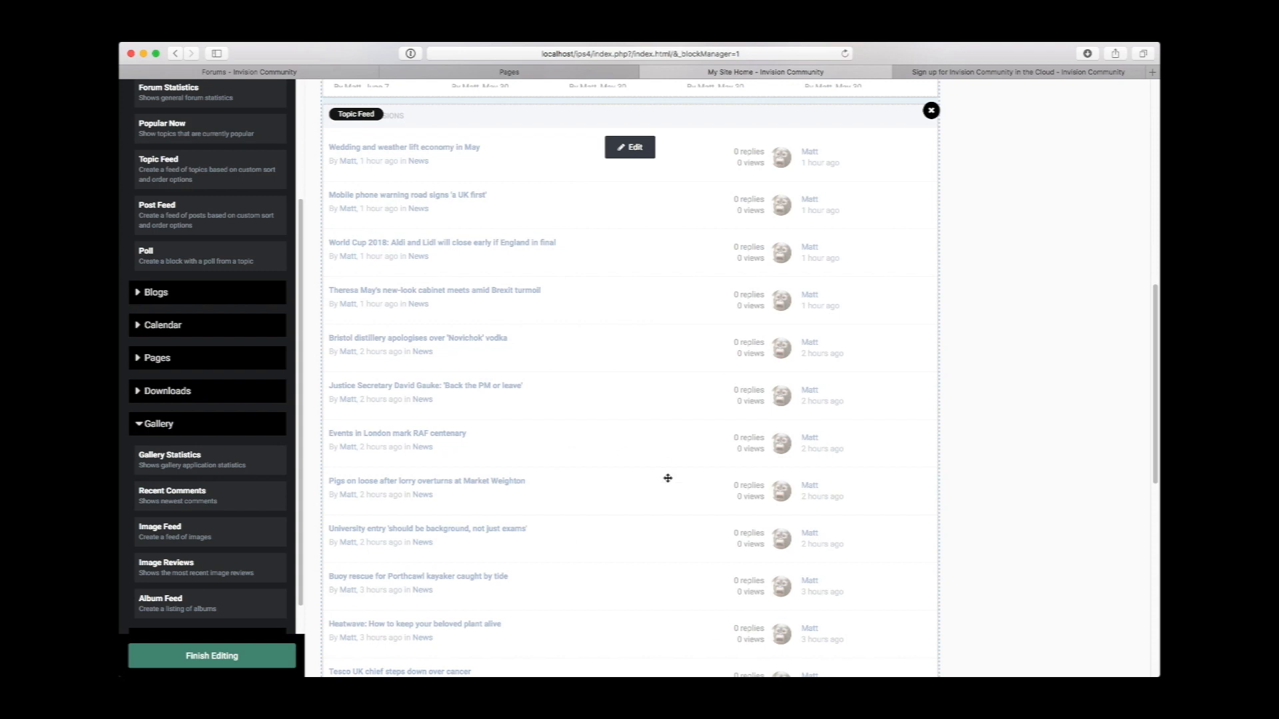
{"action": "left_click", "coordinate": [931, 110]}
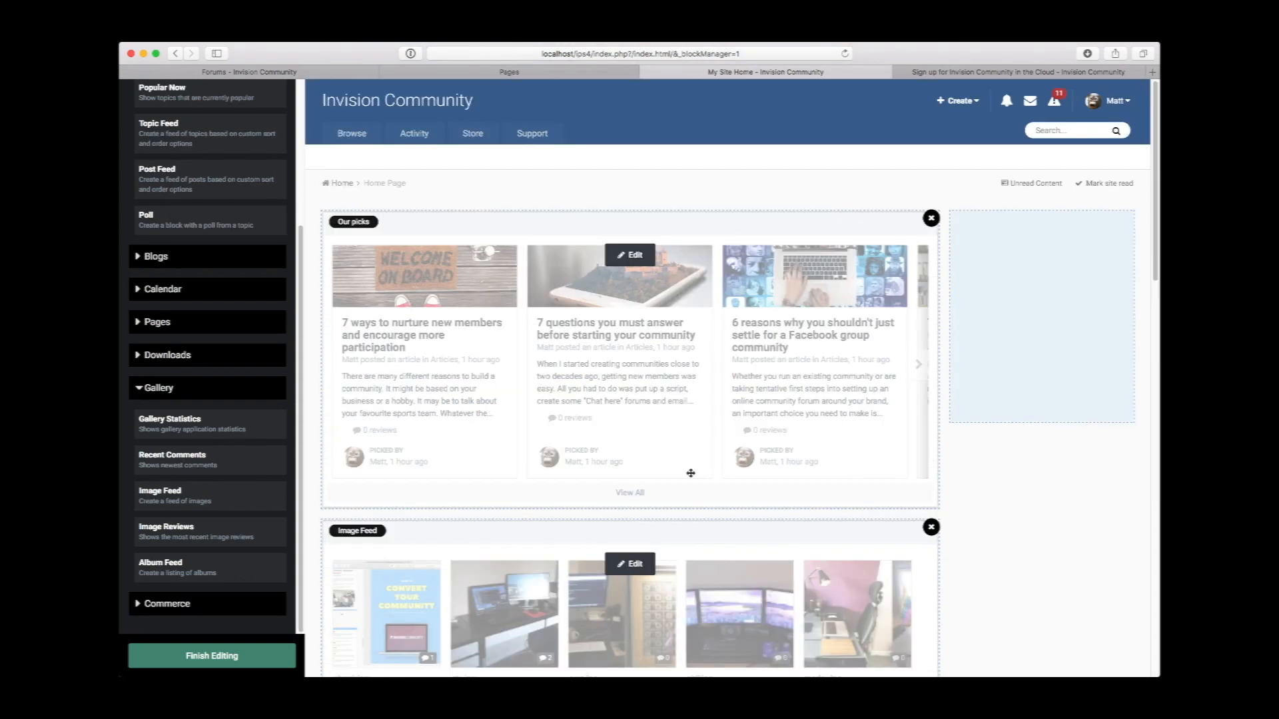
{"action": "scroll", "scroll_direction": "up", "scroll_amount": 3}
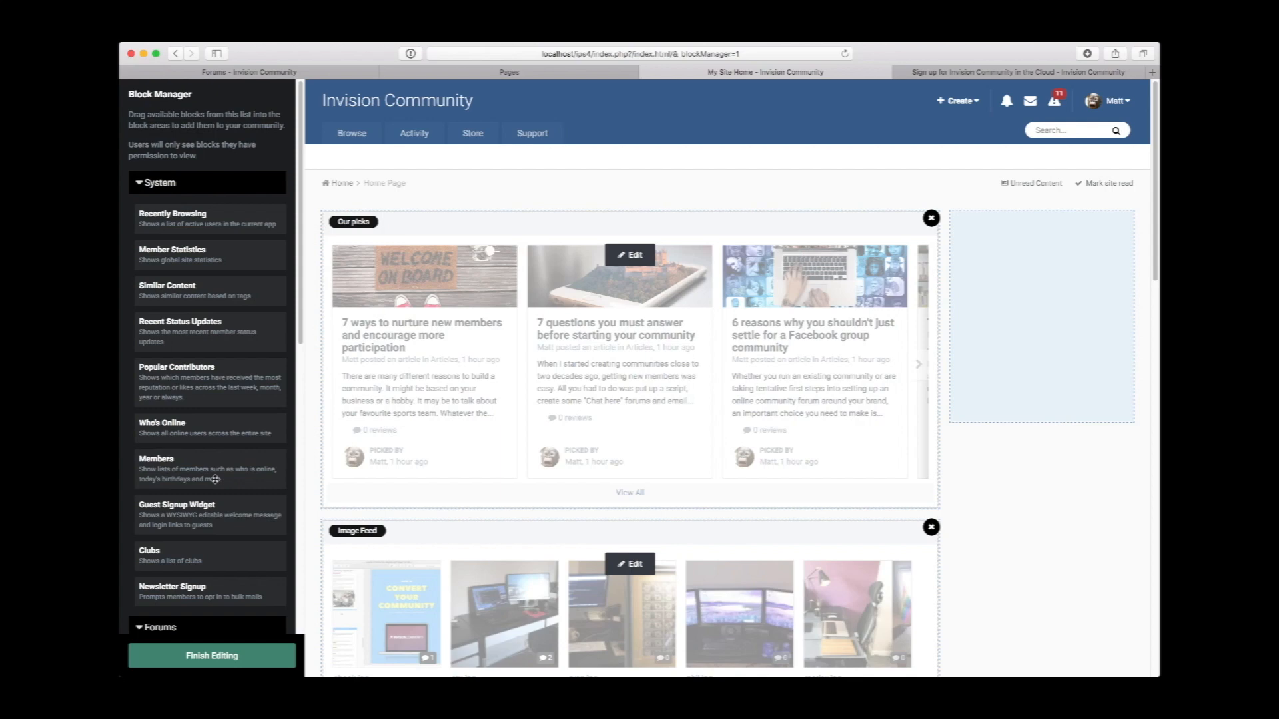
{"action": "scroll", "scroll_direction": "down", "scroll_amount": 3}
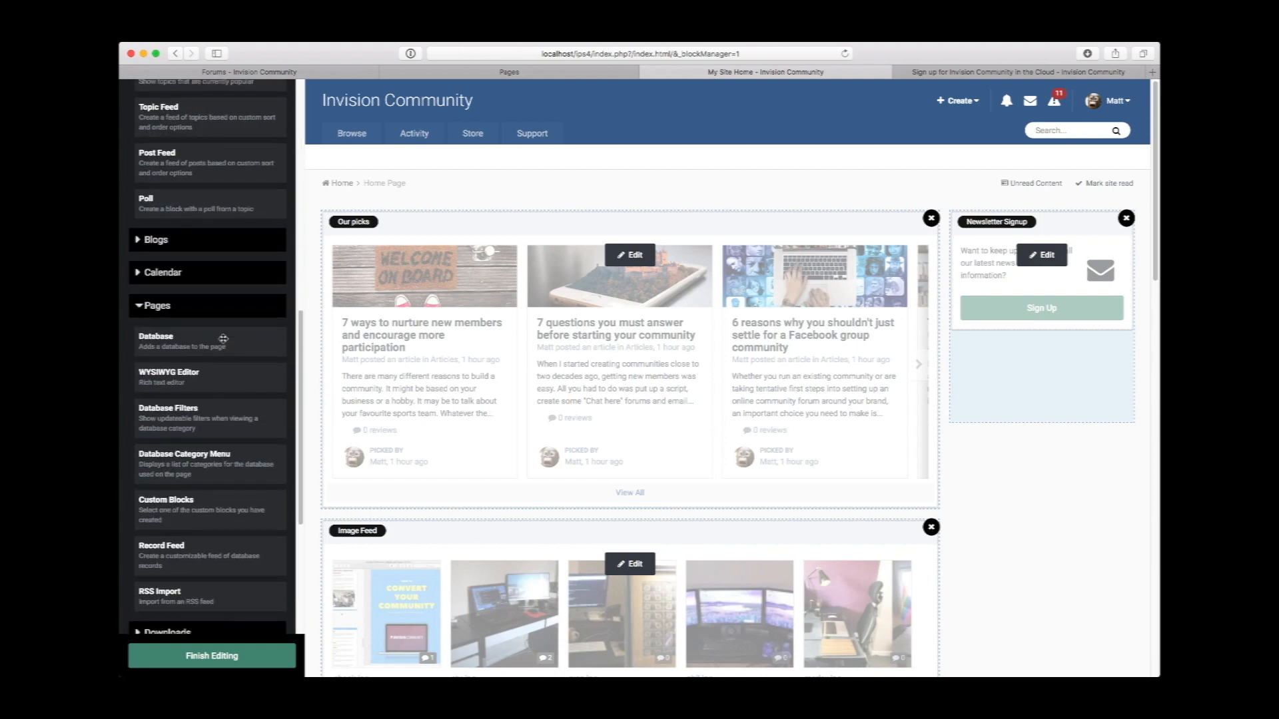
- Add Newsletter Signup to the sidebar and a WYSIWYG Editor block above Our picks
{"action": "scroll", "scroll_direction": "down", "scroll_amount": 3}
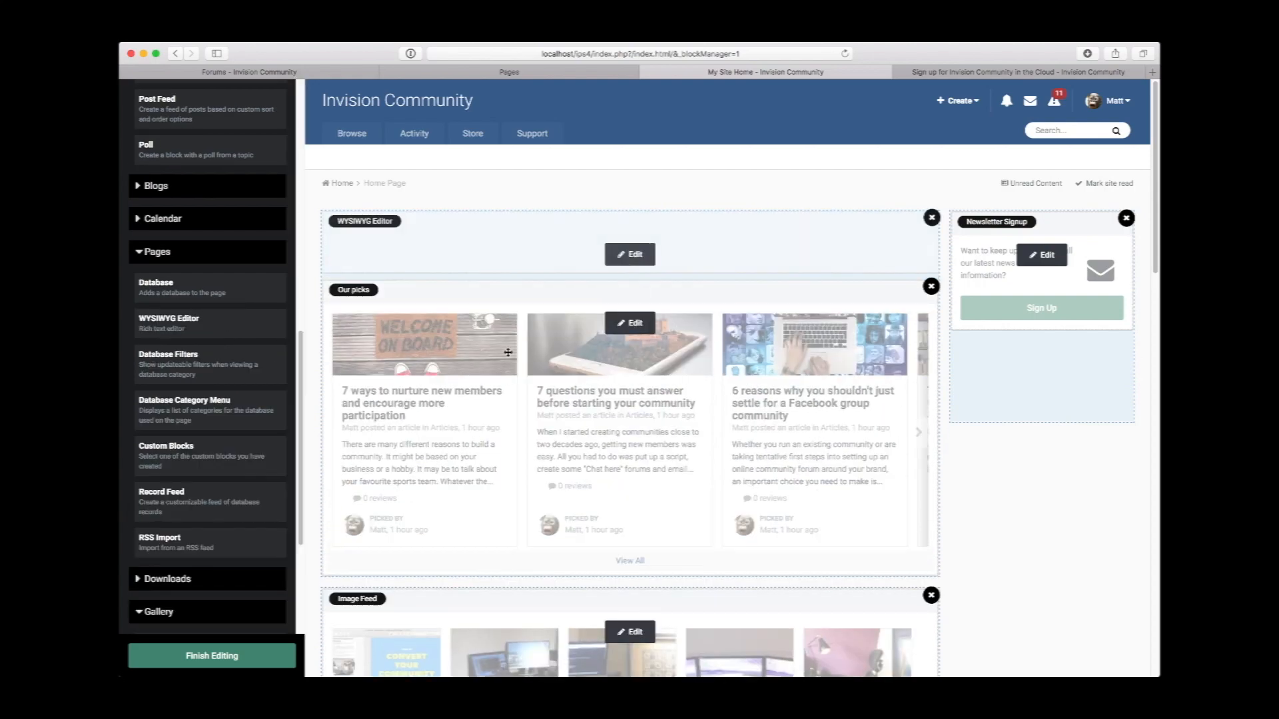
- Write a bold 'Welcome to MySite!' heading with a short site description in the top text block and save
{"action": "left_click", "coordinate": [628, 253]}
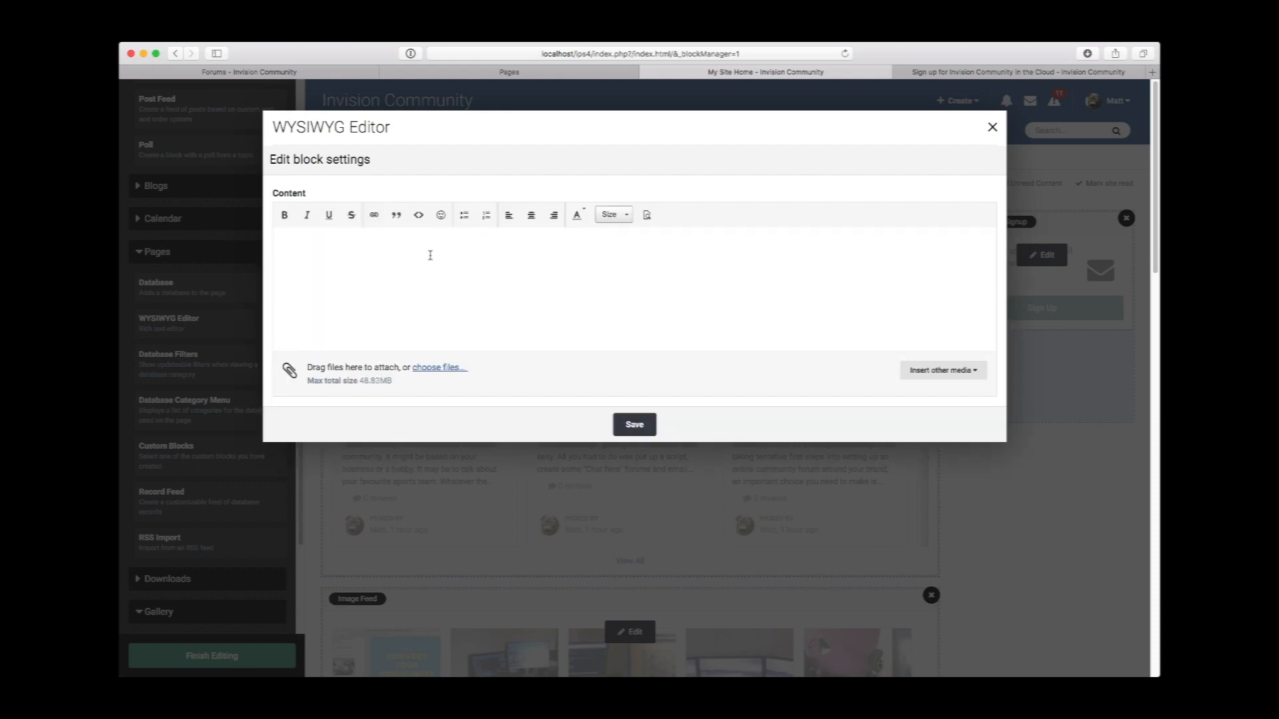
{"action": "type", "text": "Well"}
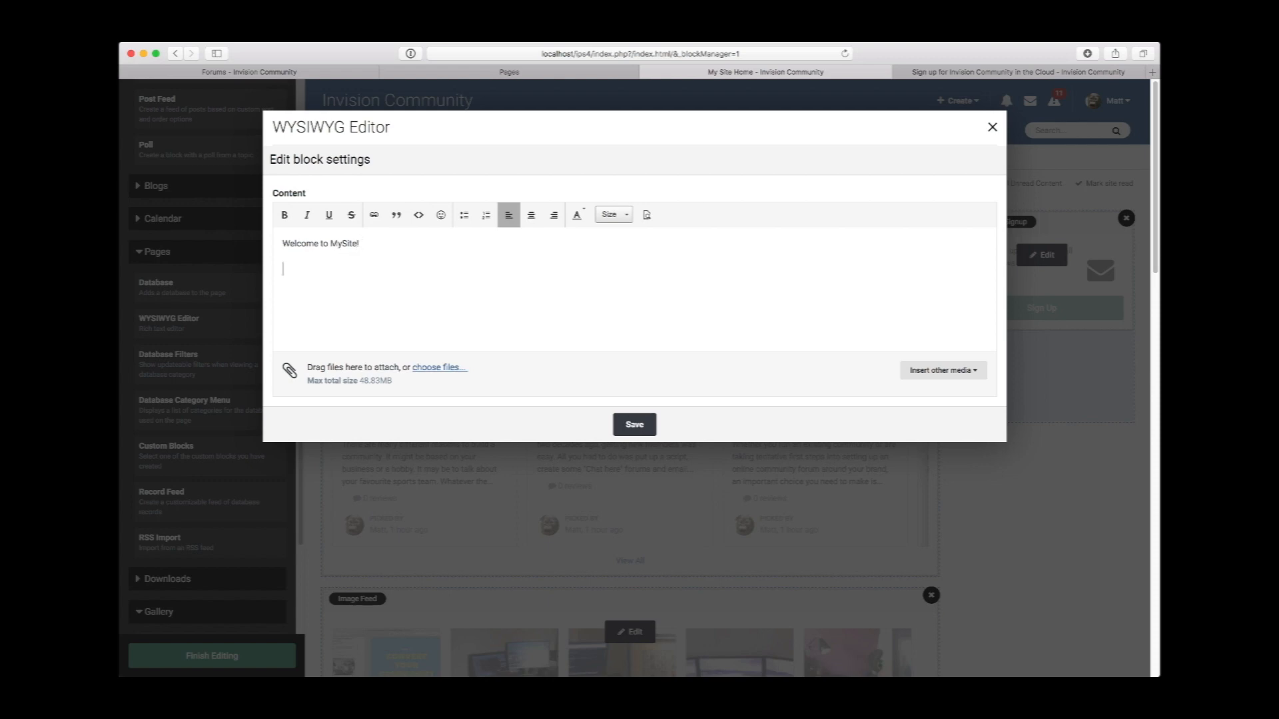
{"action": "type", "text": "This site is del"}
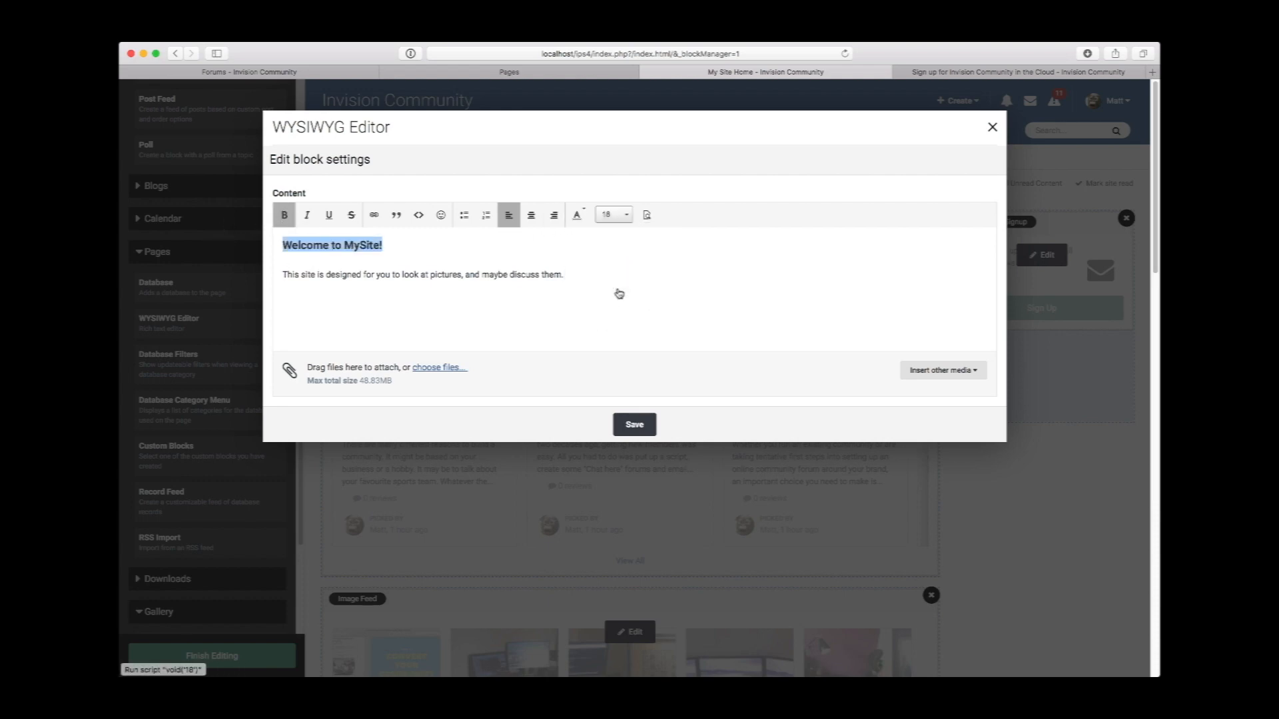
{"action": "left_click", "coordinate": [634, 424]}
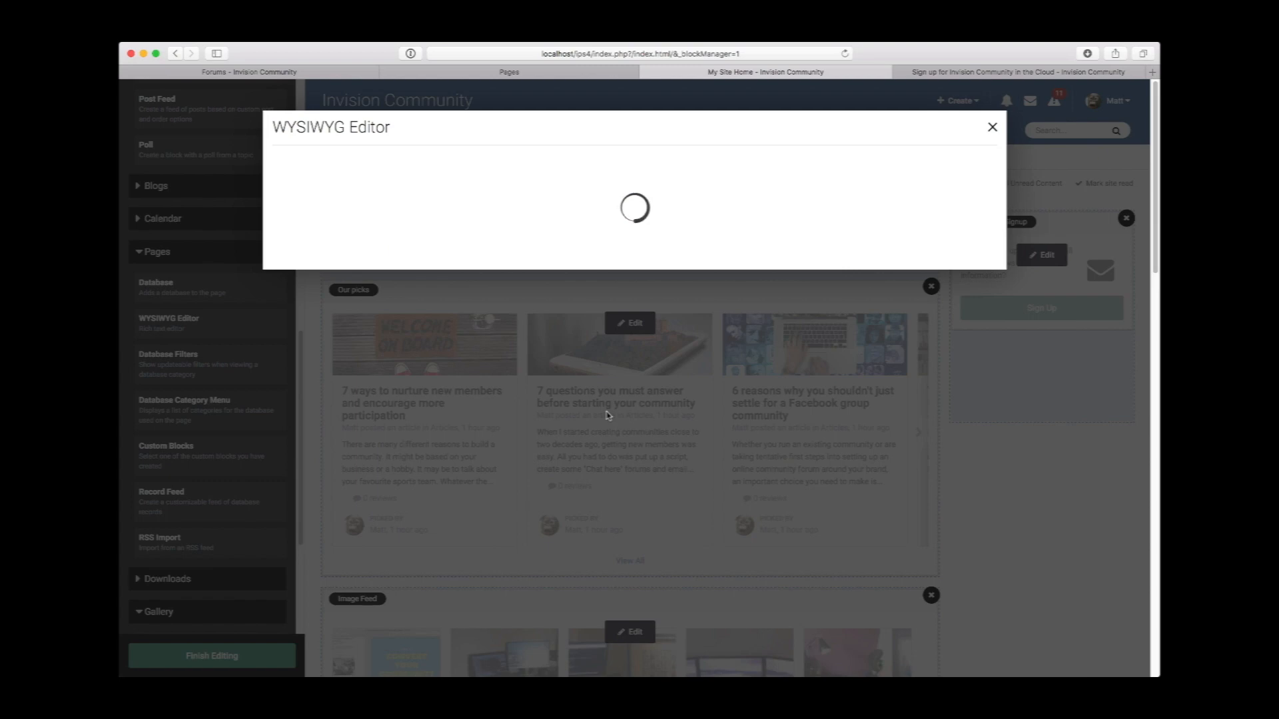
{"action": "left_click", "coordinate": [991, 128]}
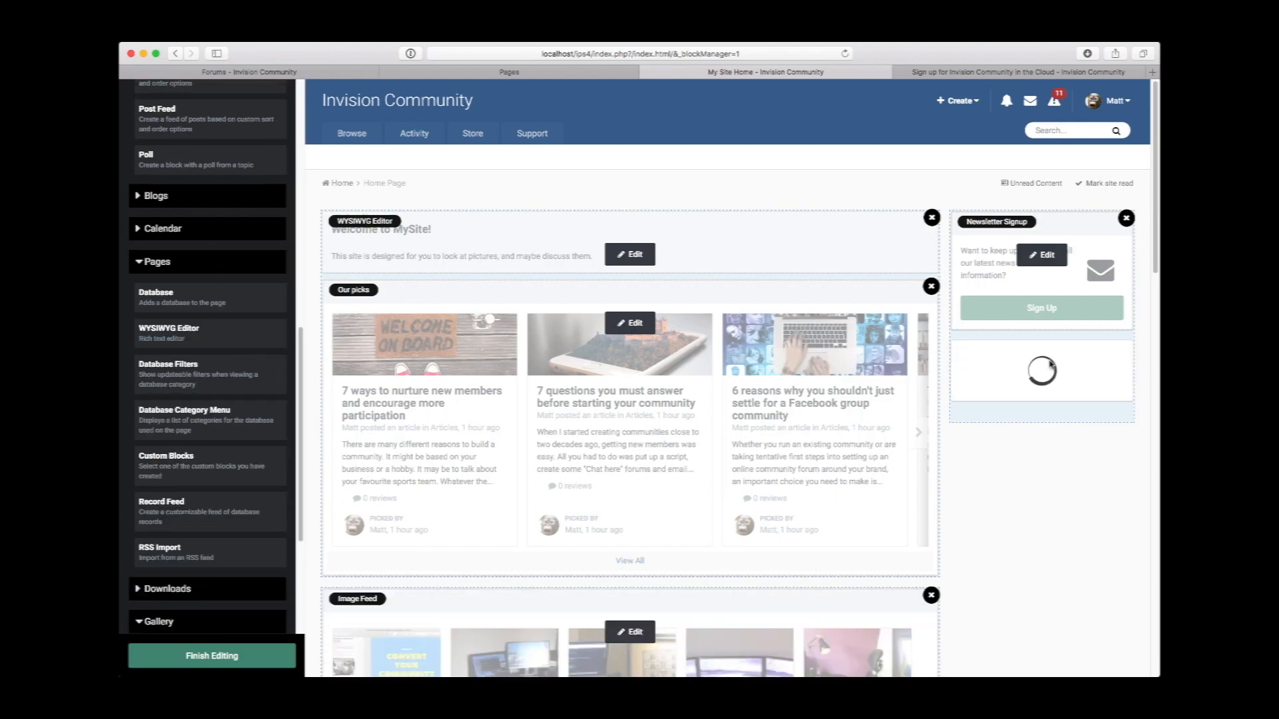
- Fill the sidebar text block with 'Thanks for visiting!', a newsletter sign-up reminder and advice to PM staff, then save
{"action": "left_click", "coordinate": [629, 253]}
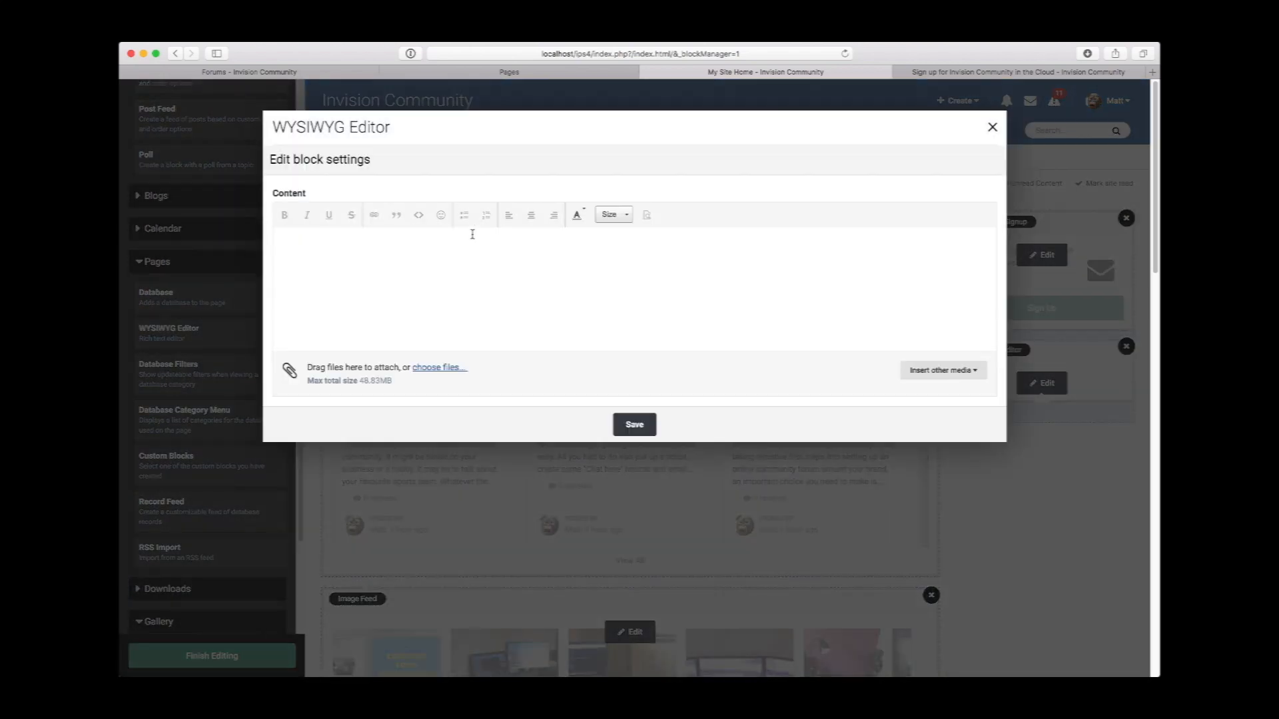
{"action": "type", "text": "T"}
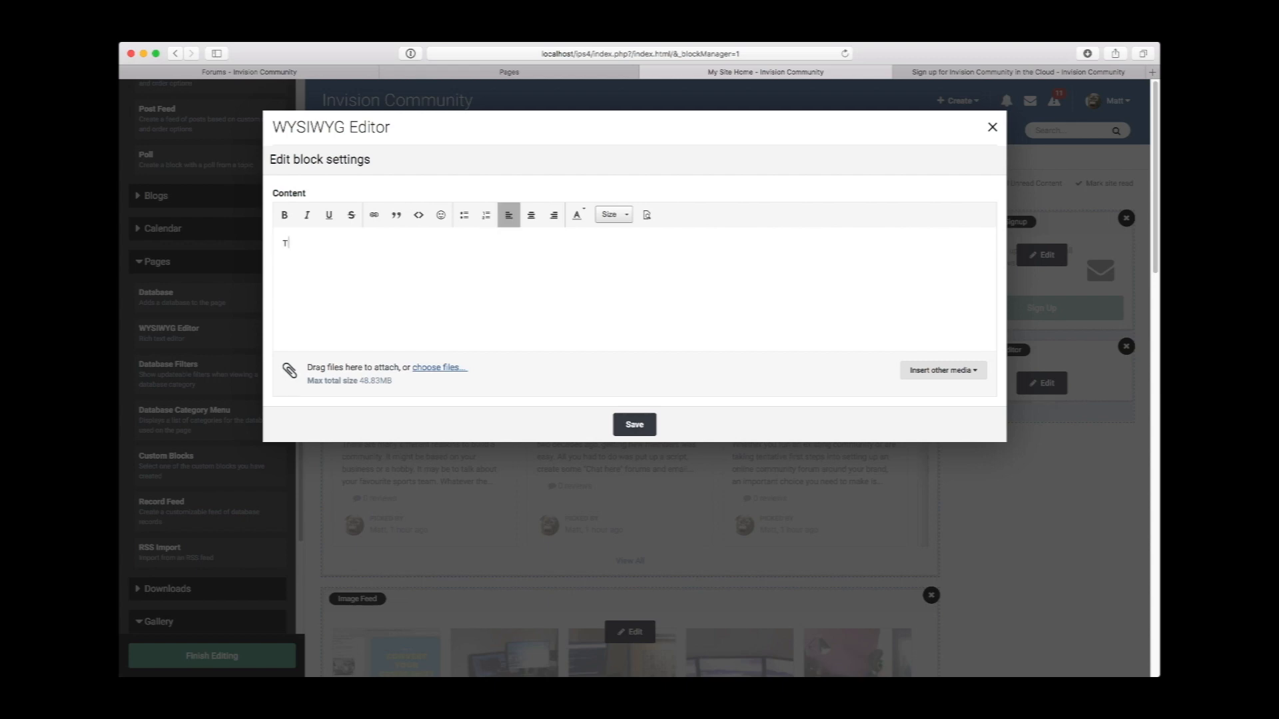
{"action": "type", "text": "Thanks for visiting!"}
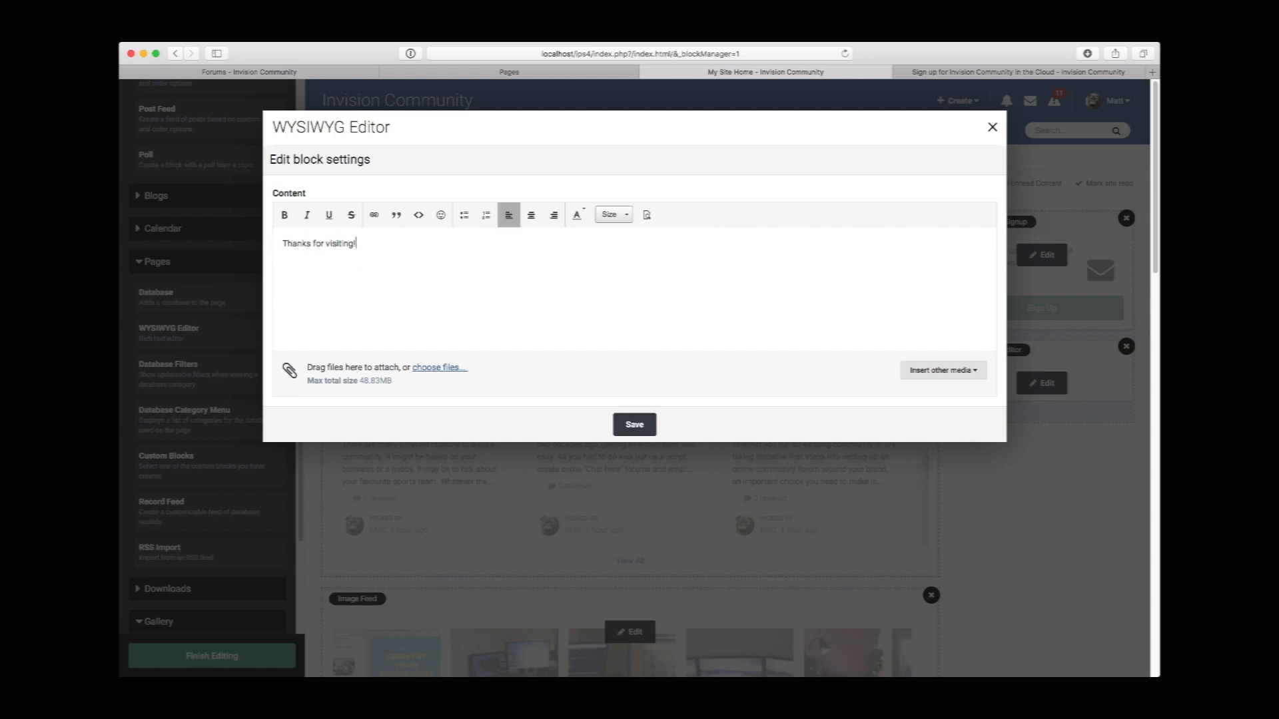
{"action": "type", "text": "If you haven't al"}
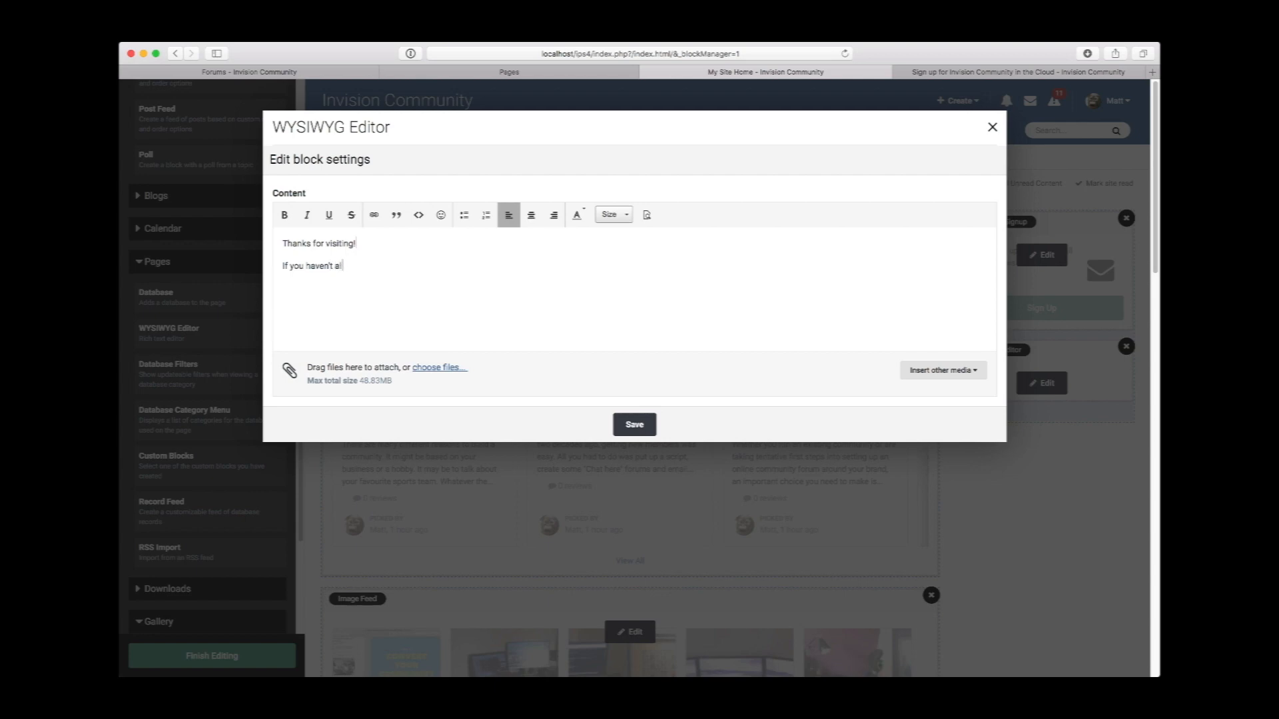
{"action": "type", "text": "ready, please sign up"}
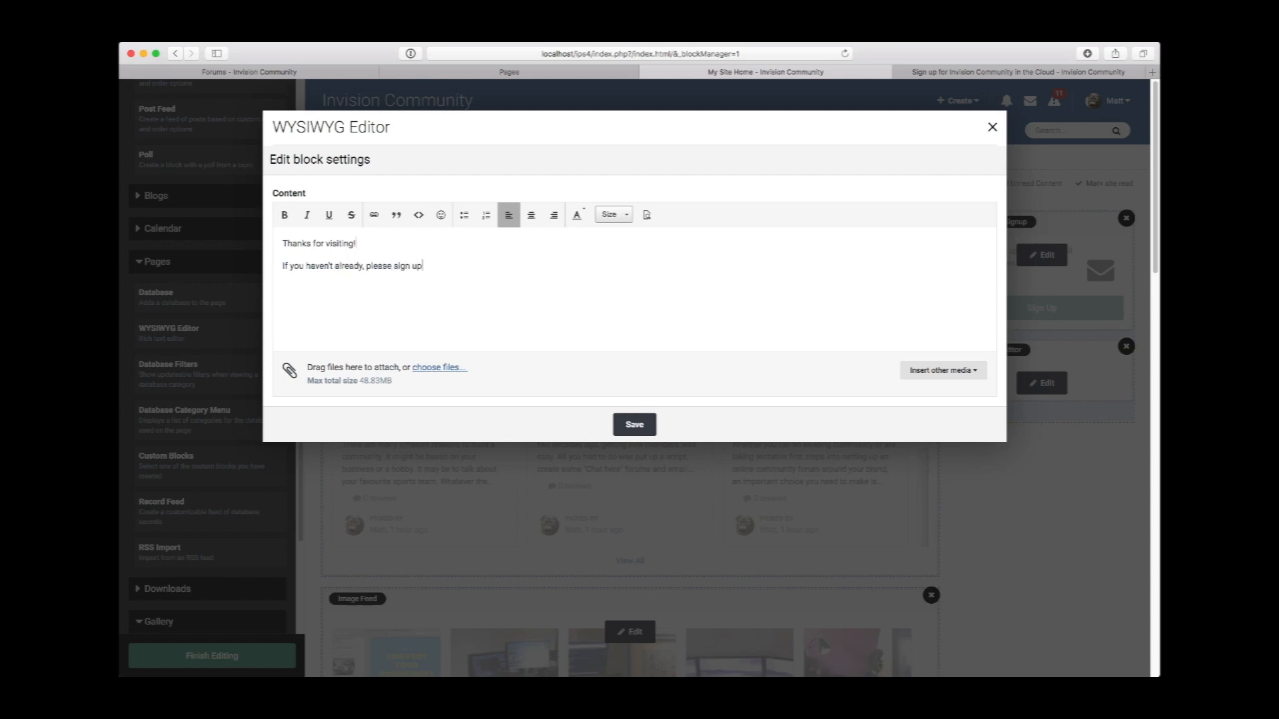
{"action": "type", "text": "for our newsletter"}
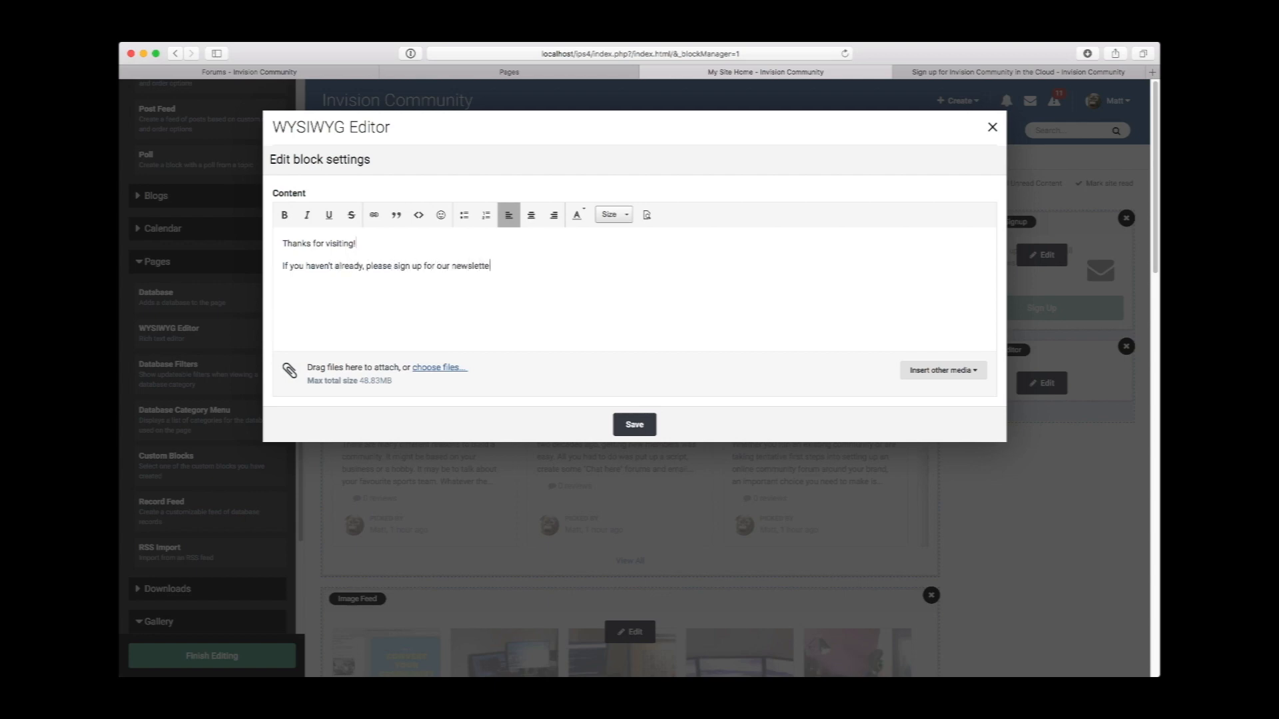
{"action": "type", "text": "If you do need help, just"}
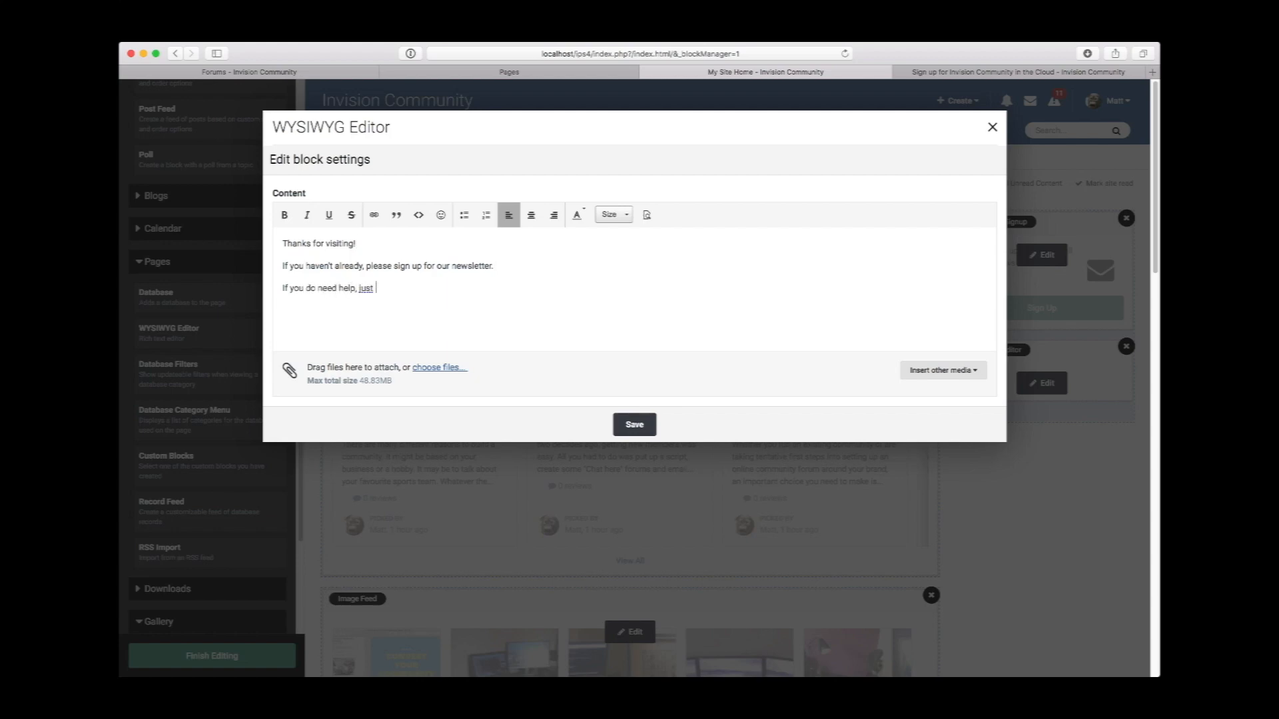
{"action": "type", "text": "PM one of the staff"}
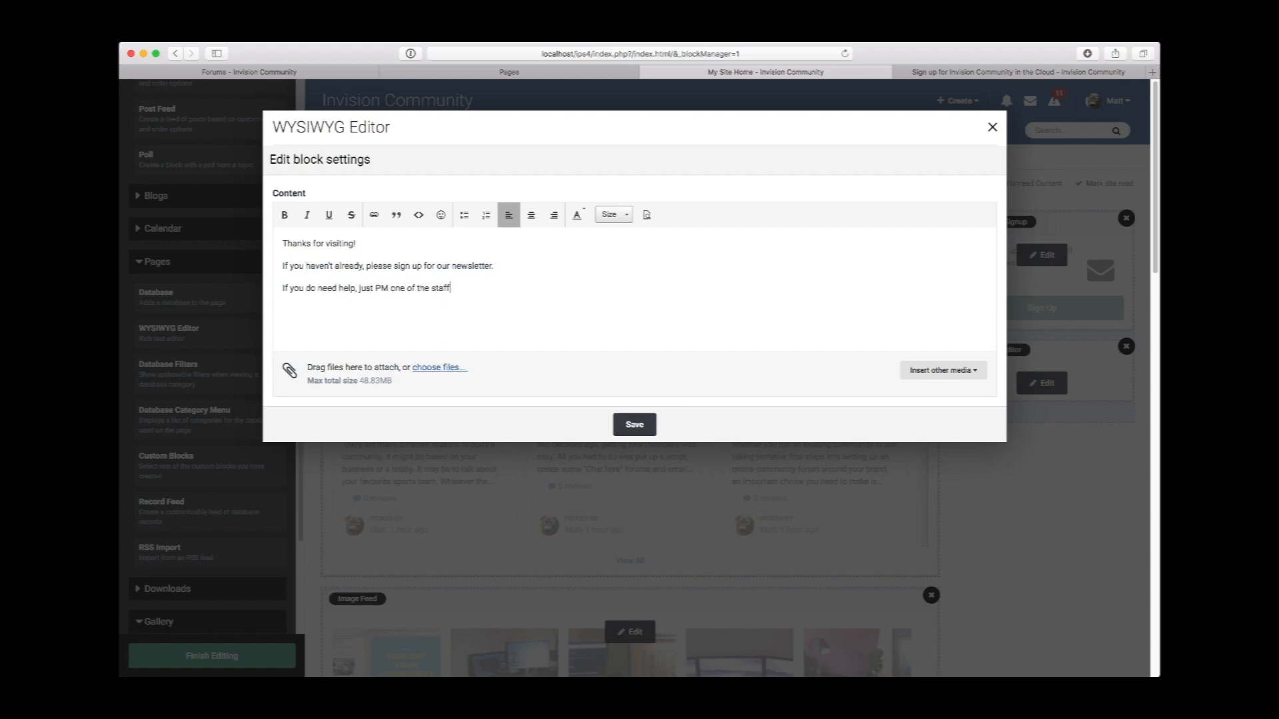
{"action": "type", "text": "members."}
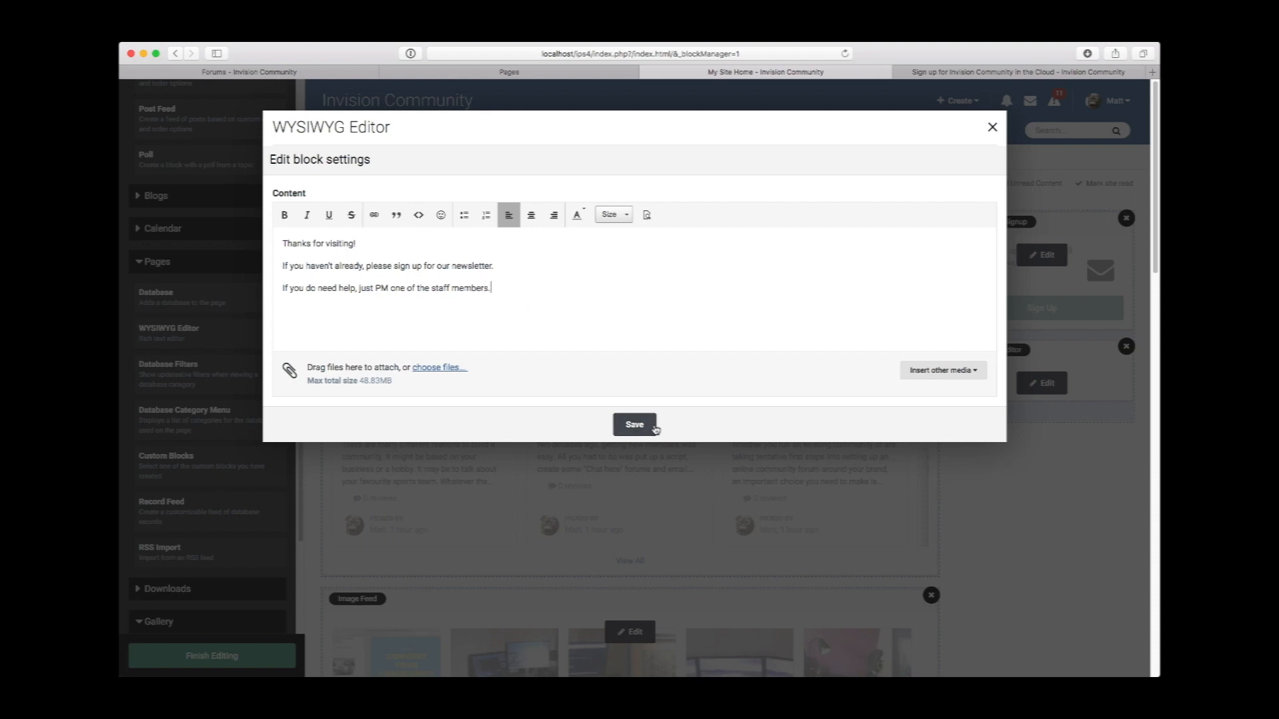
{"action": "left_click", "coordinate": [634, 424]}
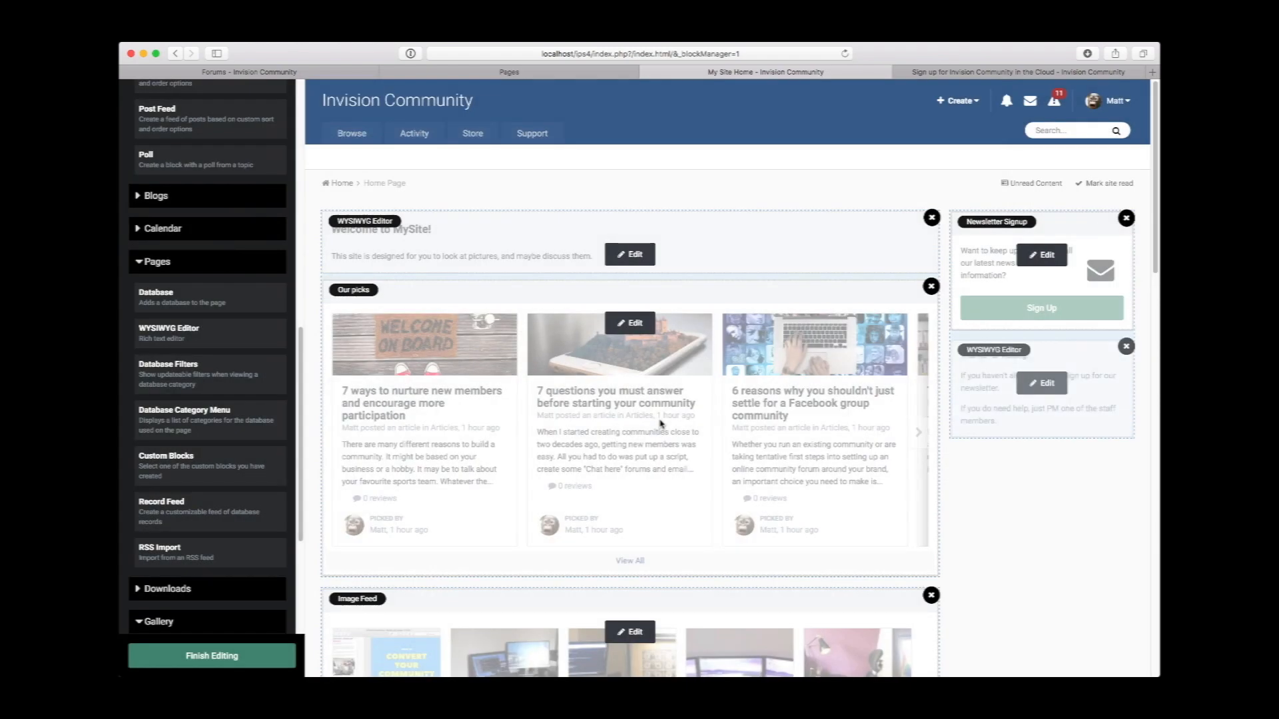
- Title the sidebar Record Feed Latest News with newest-first sorting, save it and finish editing
{"action": "scroll", "scroll_direction": "down", "scroll_amount": 3}
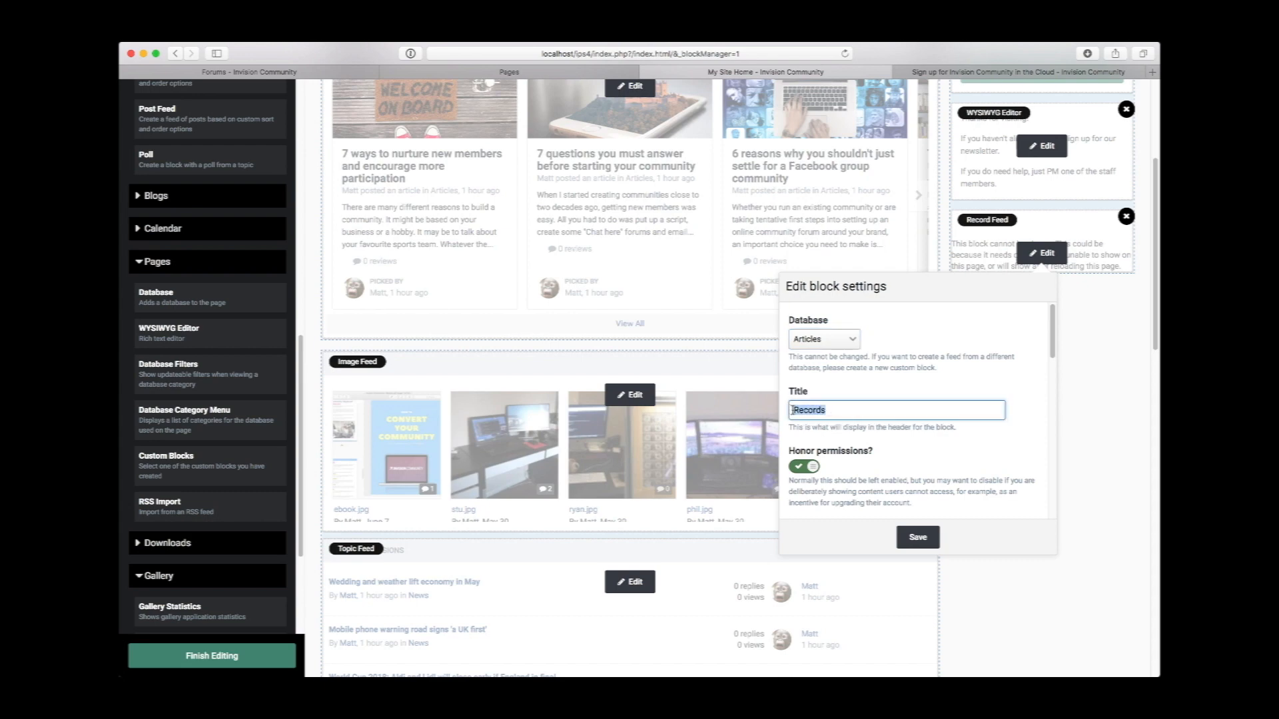
{"action": "type", "text": "Latest News"}
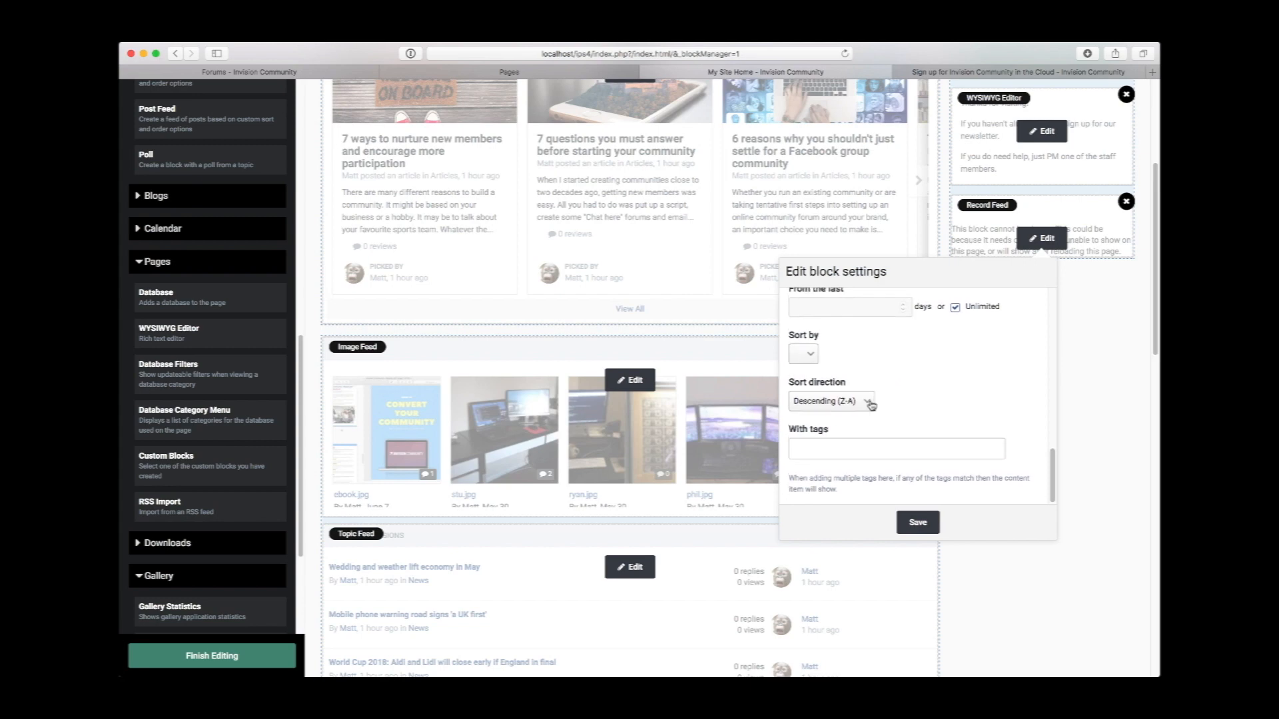
{"action": "left_click", "coordinate": [916, 522]}
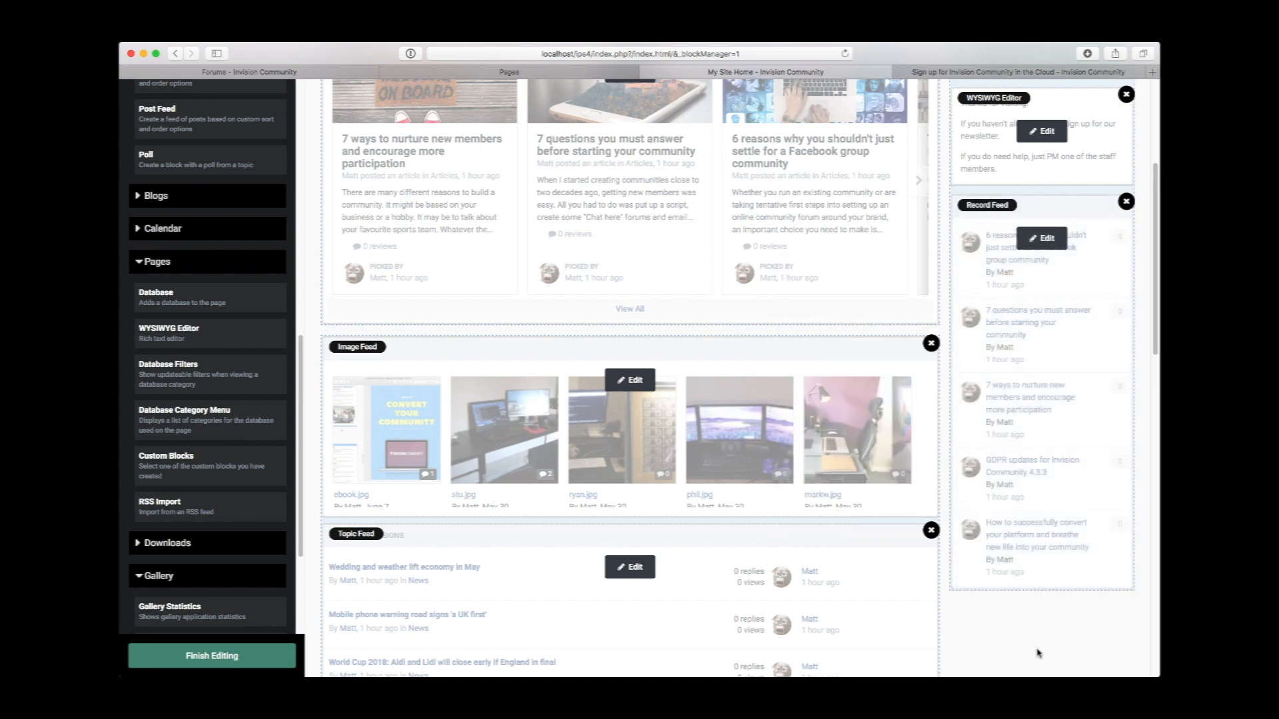
{"action": "left_click", "coordinate": [211, 656]}
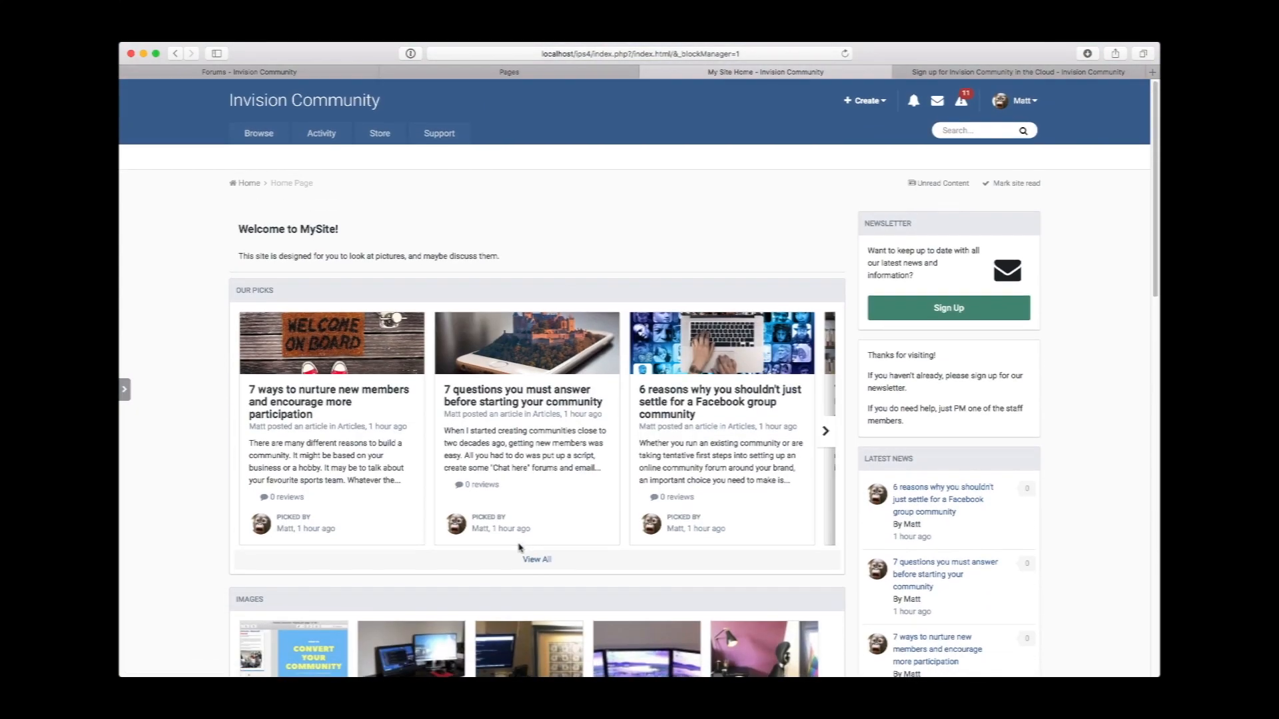
{"action": "scroll", "scroll_direction": "down", "scroll_amount": 3}
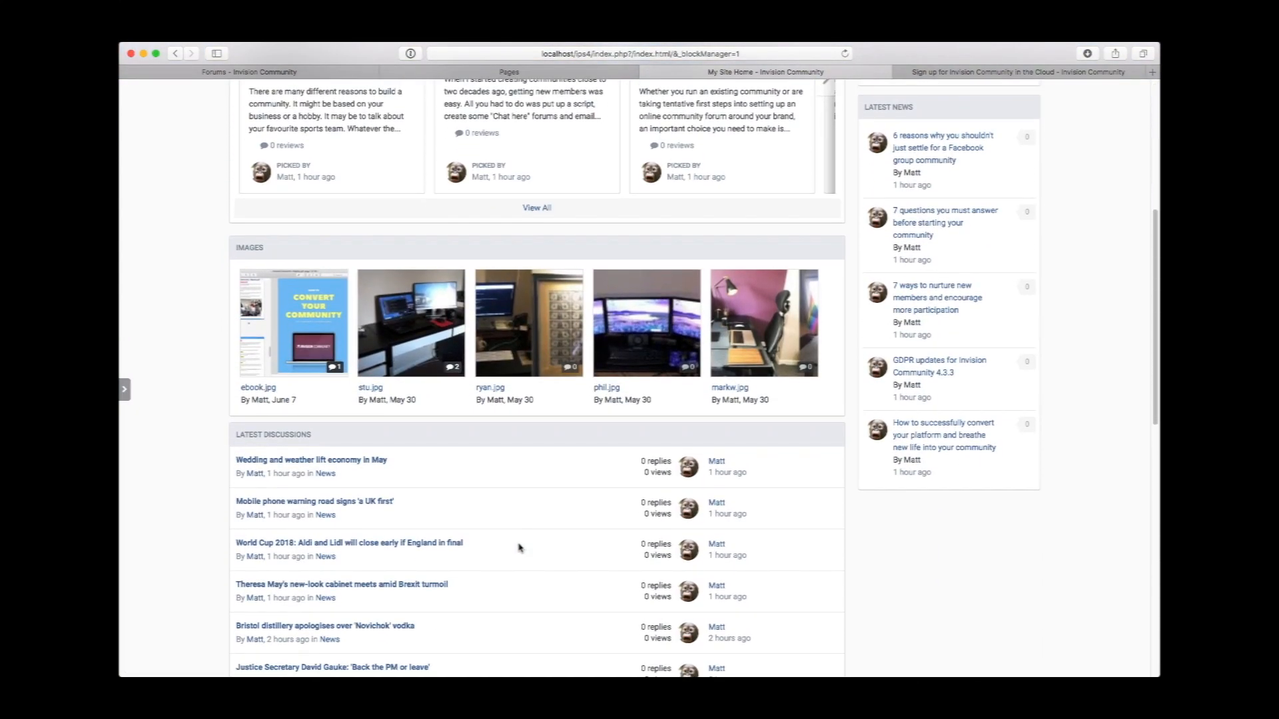
{"action": "scroll", "scroll_direction": "down", "scroll_amount": 3}
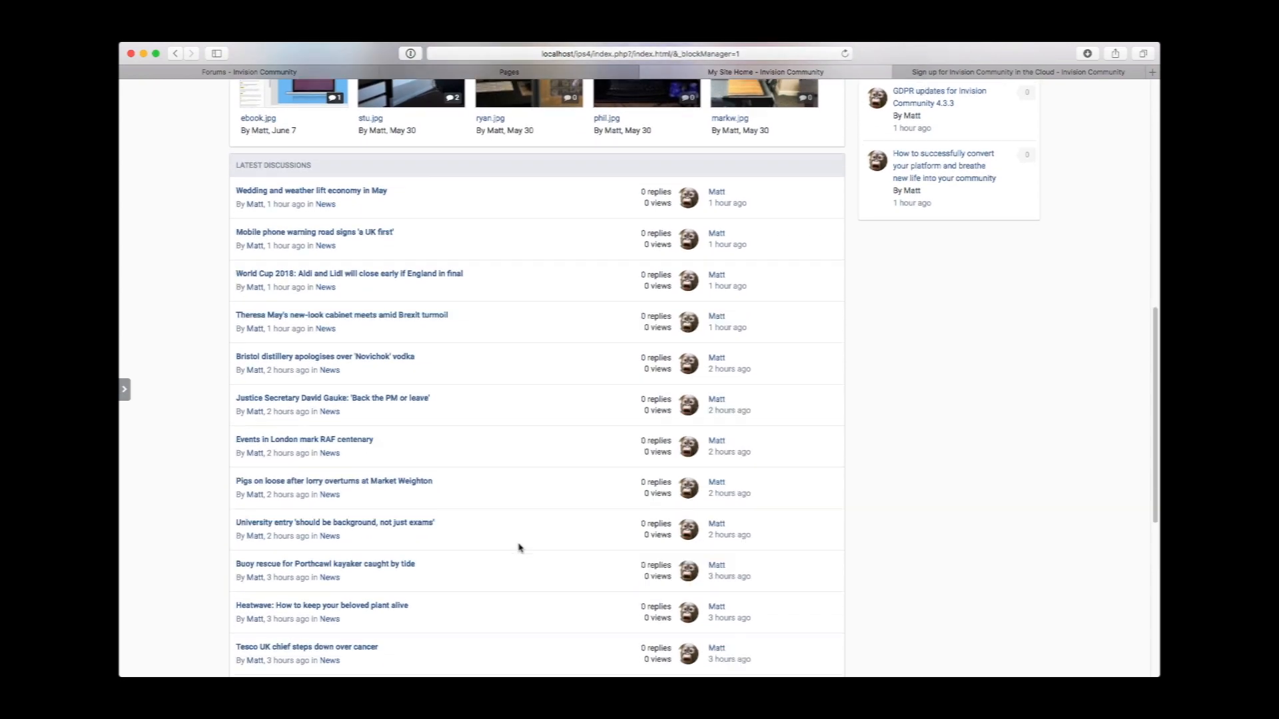
{"action": "scroll", "scroll_direction": "down", "scroll_amount": 3}
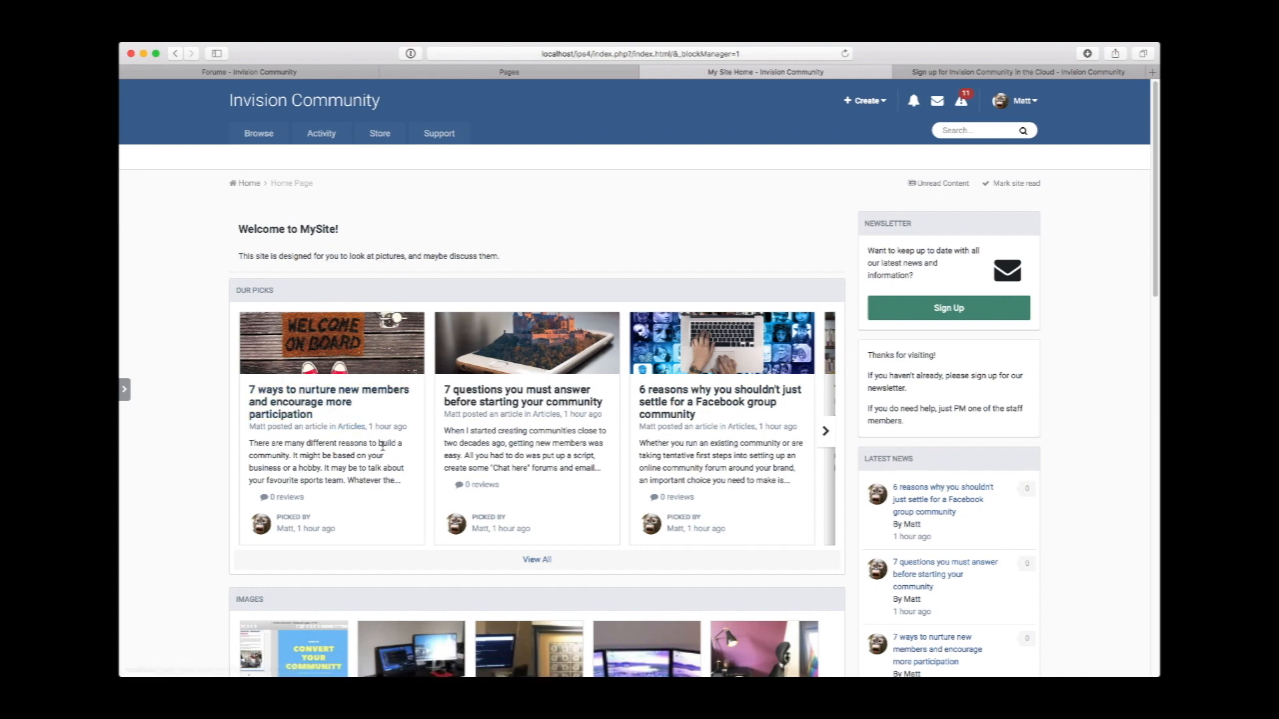
{"action": "scroll", "scroll_direction": "down", "scroll_amount": 3}
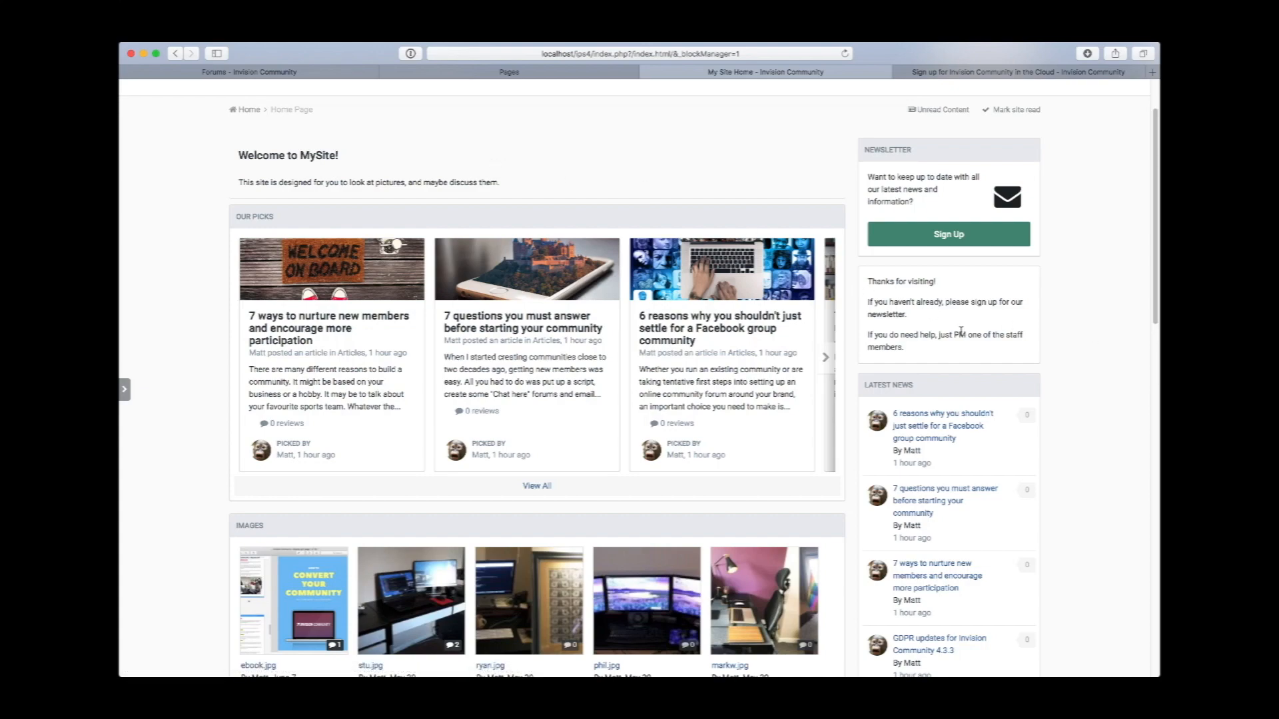
{"action": "scroll", "scroll_direction": "down", "scroll_amount": 3}
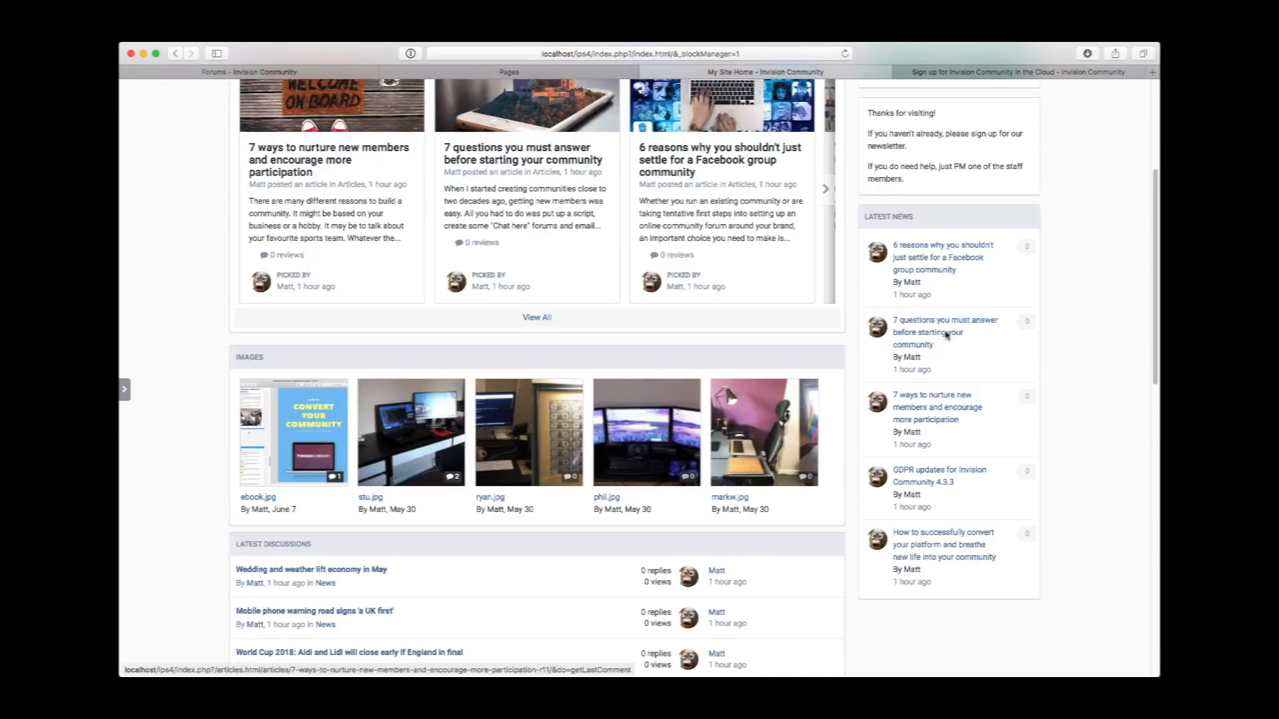